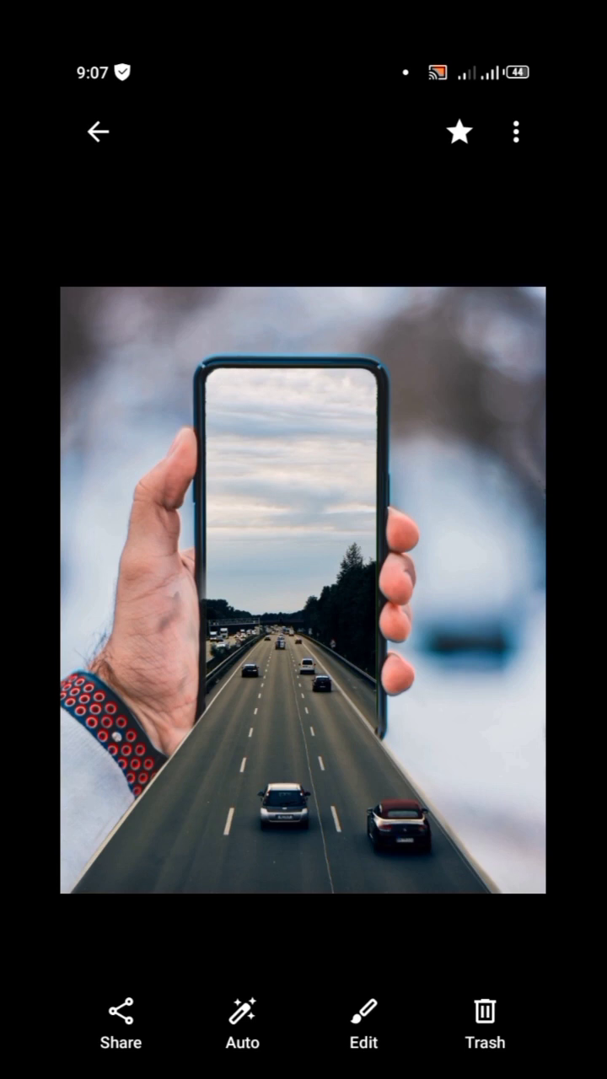
# Step: Set the hand-holding-phone photo from the gallery as the uncropped canvas background
pyautogui.hscroll(-3)
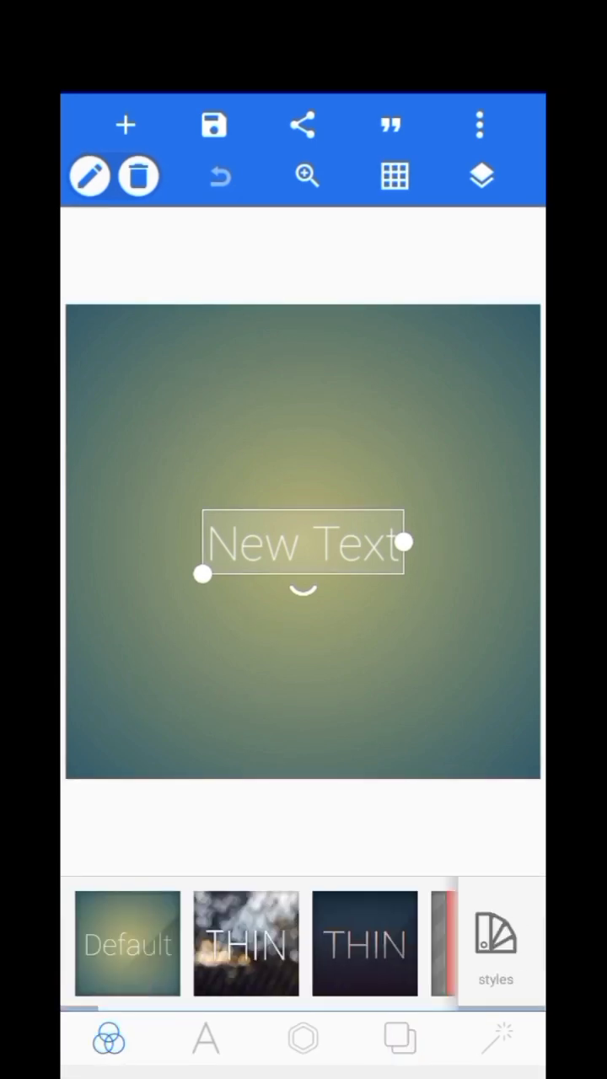
pyautogui.click(400, 1038)
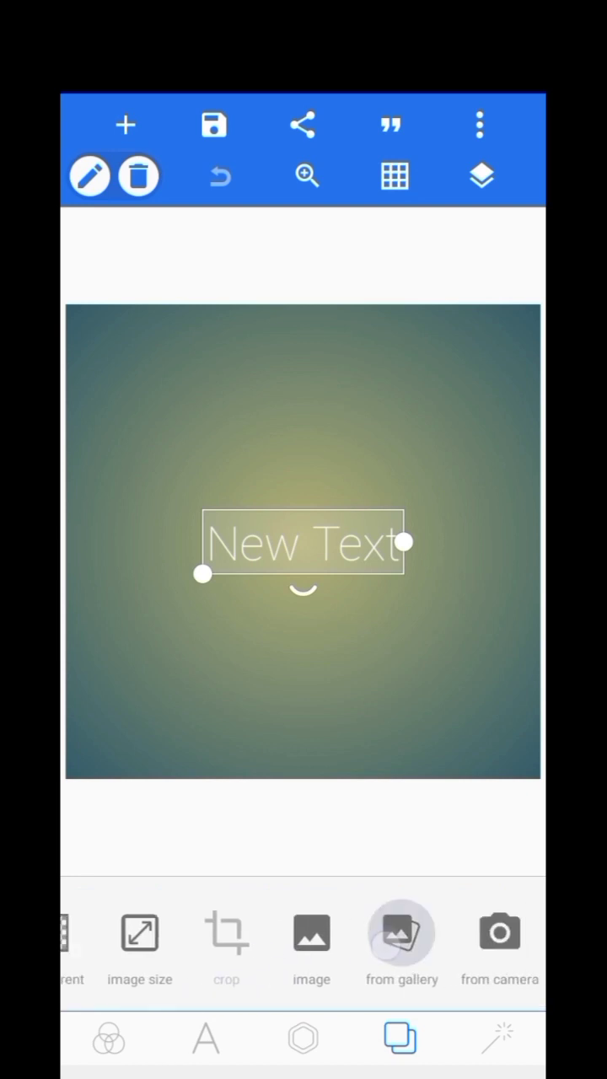
pyautogui.click(401, 933)
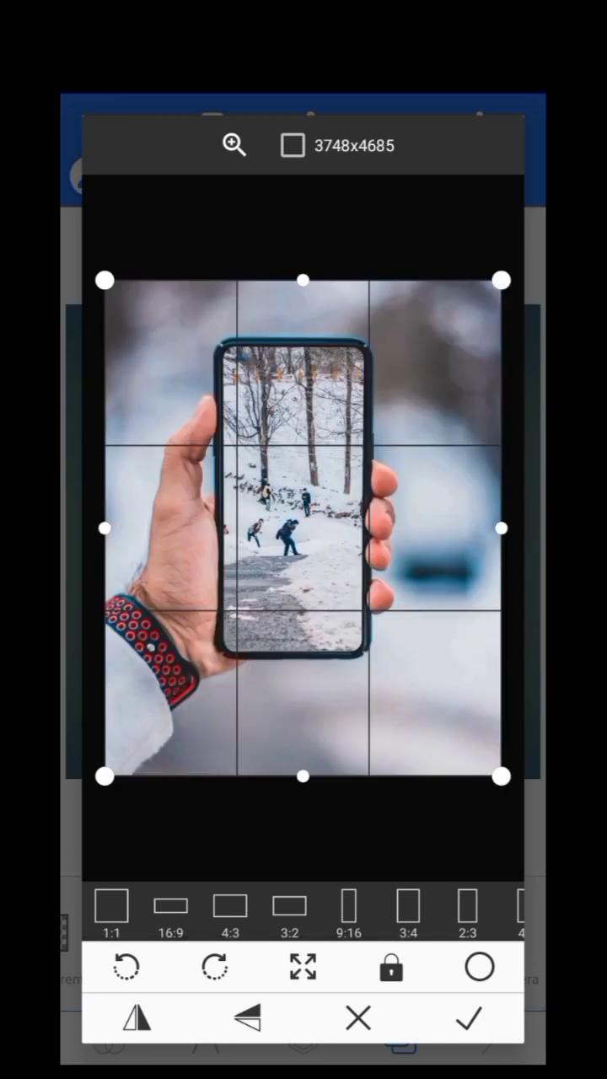
pyautogui.click(468, 1017)
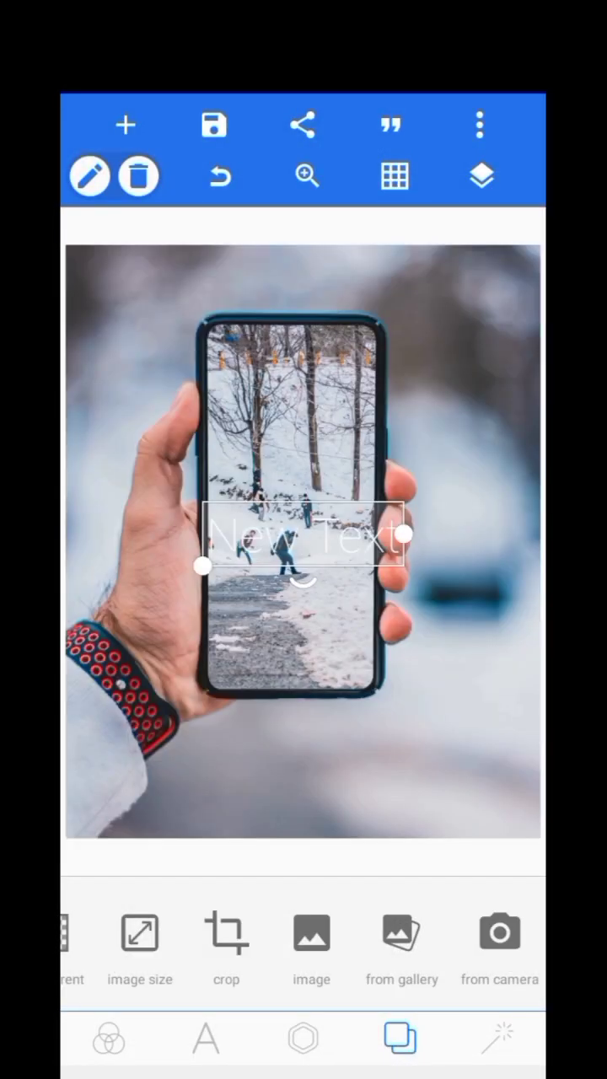
# Step: Delete the New Text placeholder layer from the canvas
pyautogui.moveTo(304, 535); pyautogui.dragTo(285, 611)
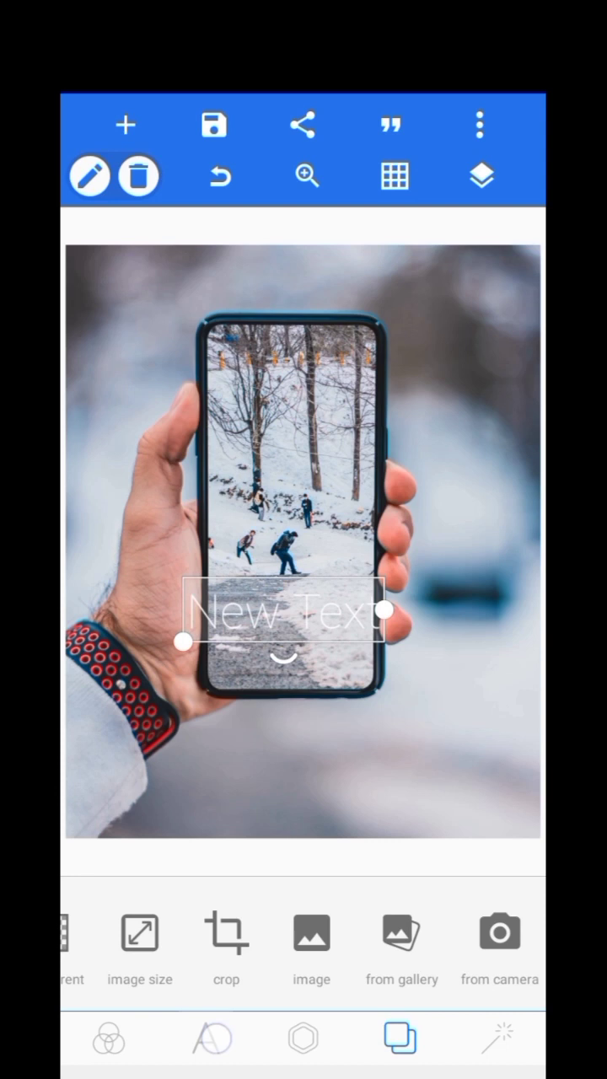
pyautogui.click(302, 1037)
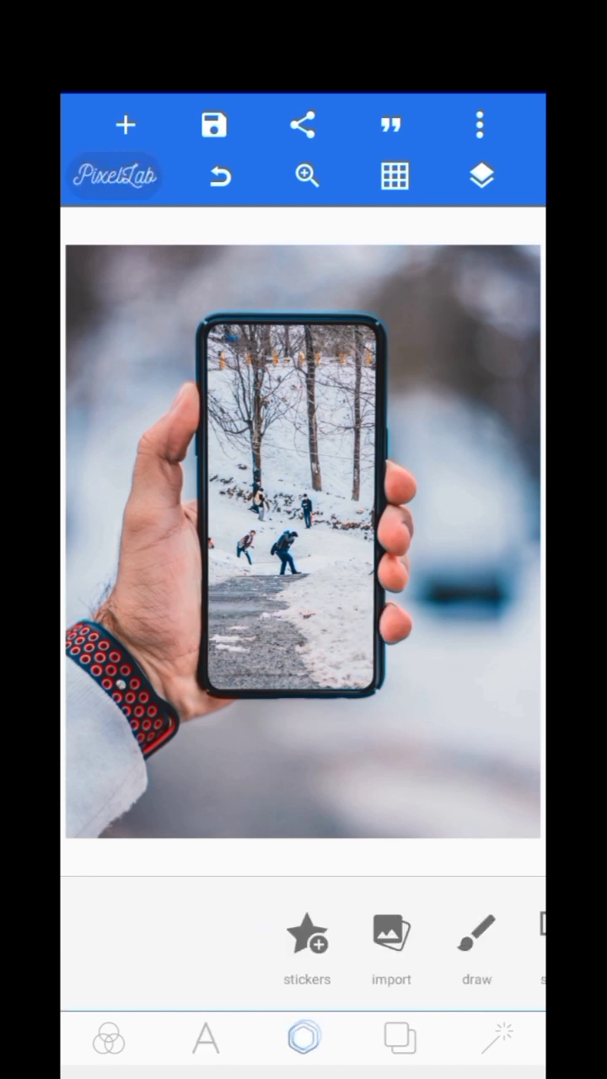
pyautogui.hscroll(-3)
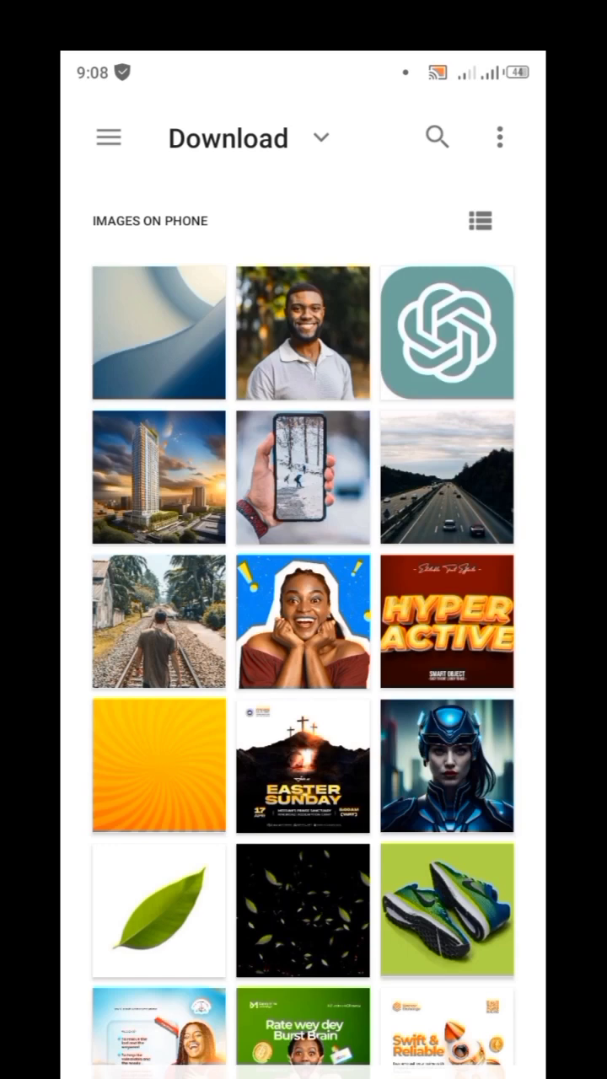
# Step: Import the hand-holding-phone photo uncropped and stretch the layer to fill the whole canvas
pyautogui.click(302, 477)
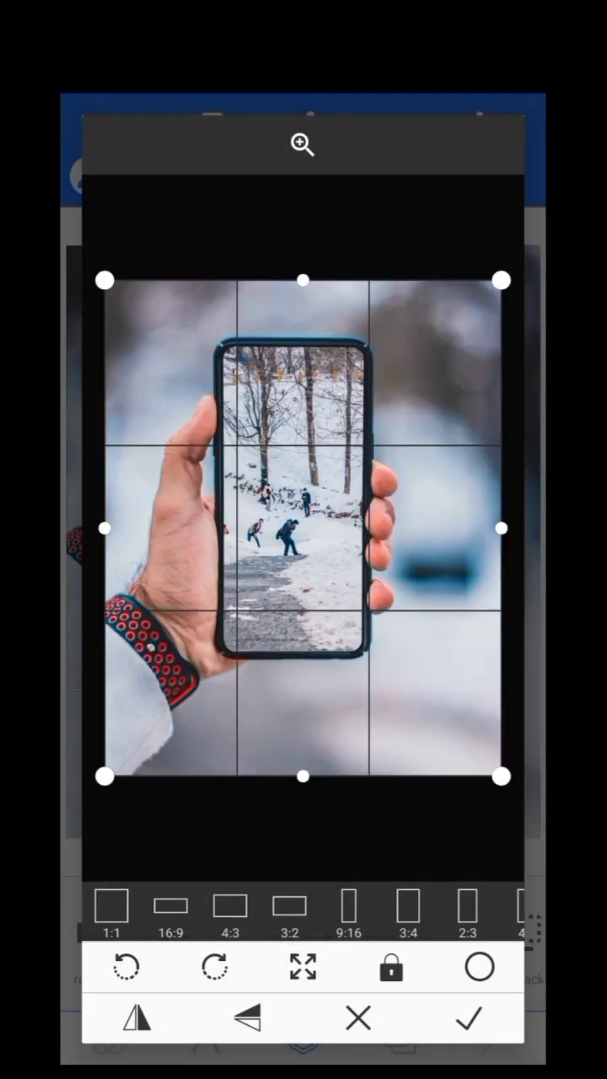
pyautogui.click(468, 1019)
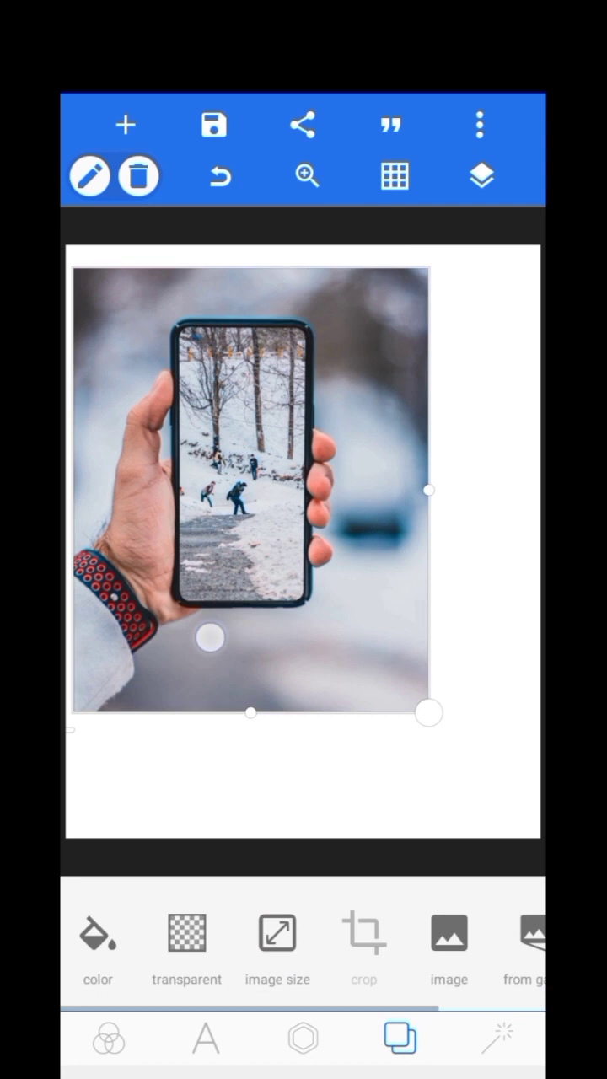
pyautogui.click(302, 1037)
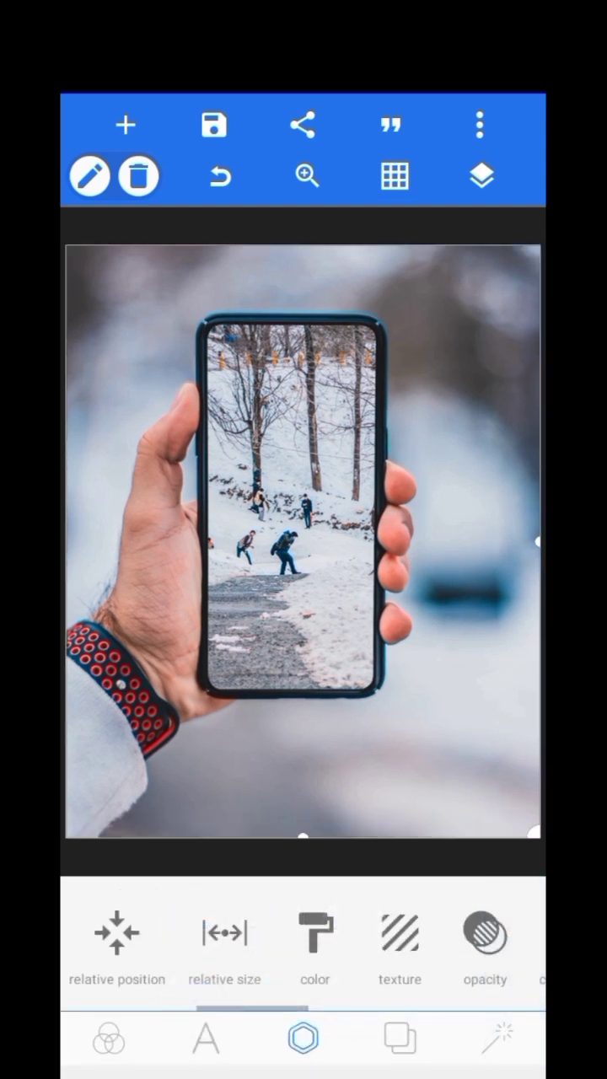
pyautogui.click(481, 176)
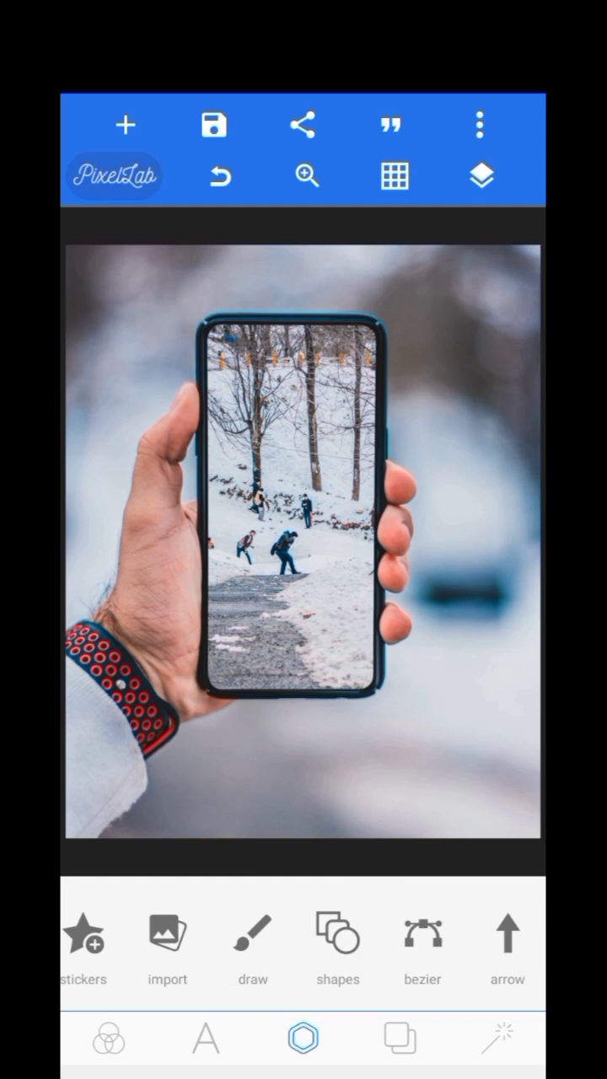
# Step: Show the alignment grid, make guides adjustable, and move a vertical guide toward the phone
pyautogui.click(394, 177)
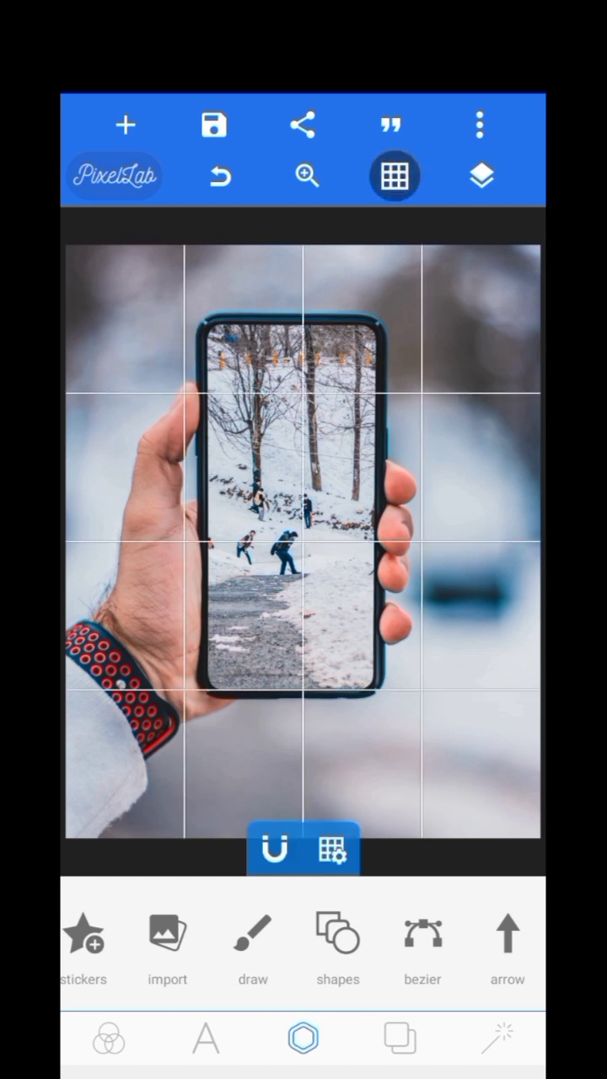
pyautogui.click(331, 848)
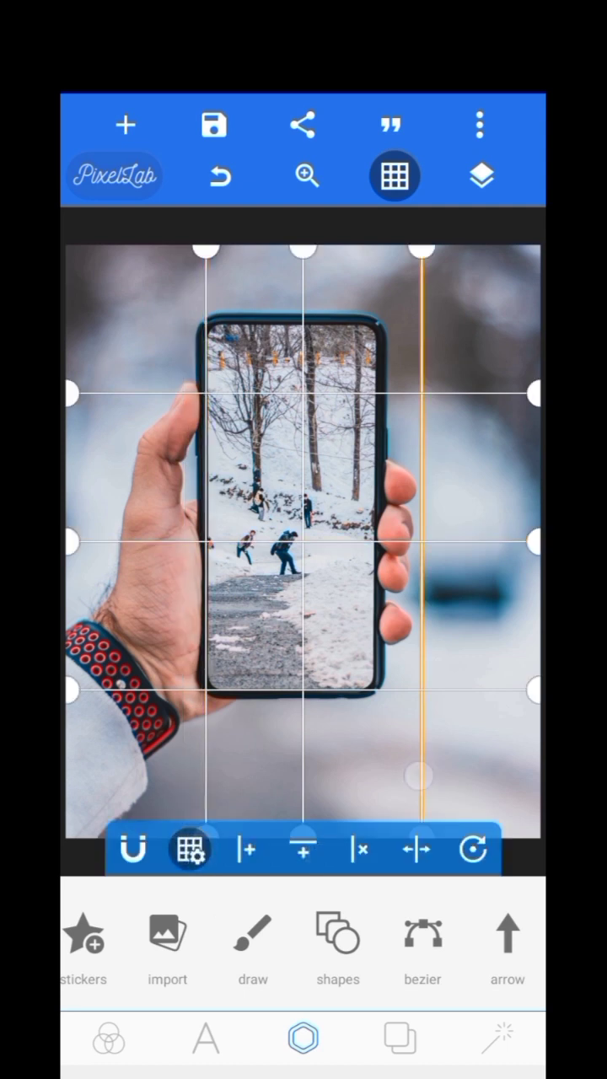
pyautogui.moveTo(420, 776); pyautogui.dragTo(472, 818)
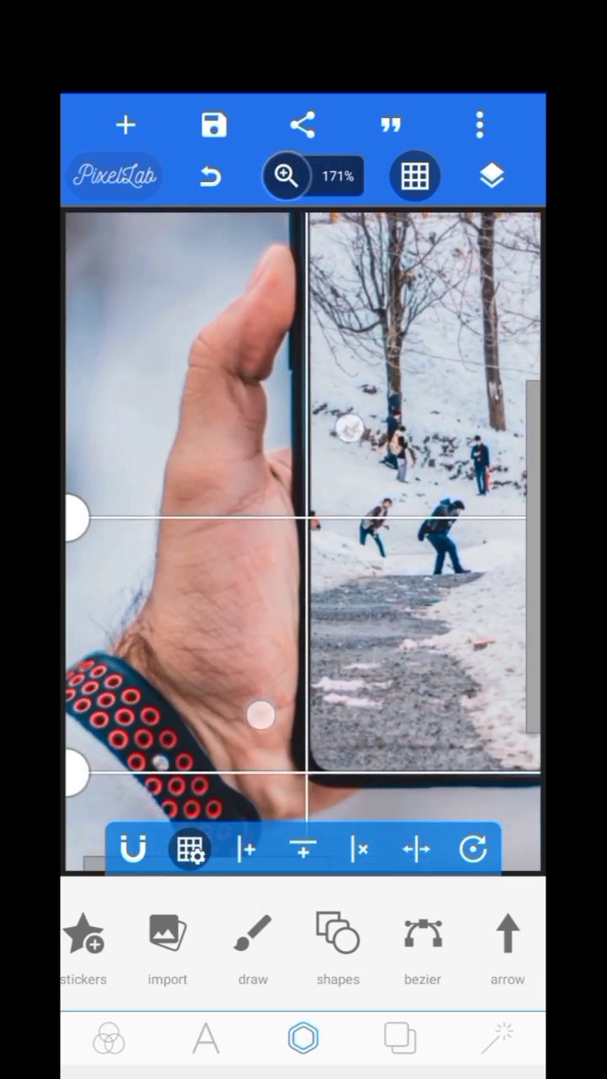
pyautogui.click(286, 177)
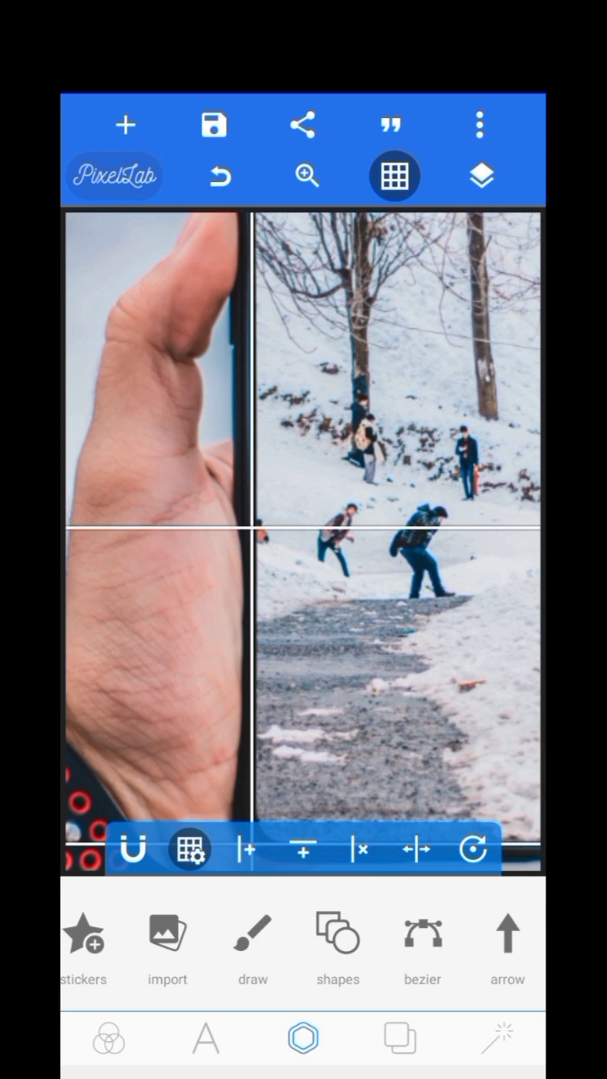
pyautogui.click(395, 177)
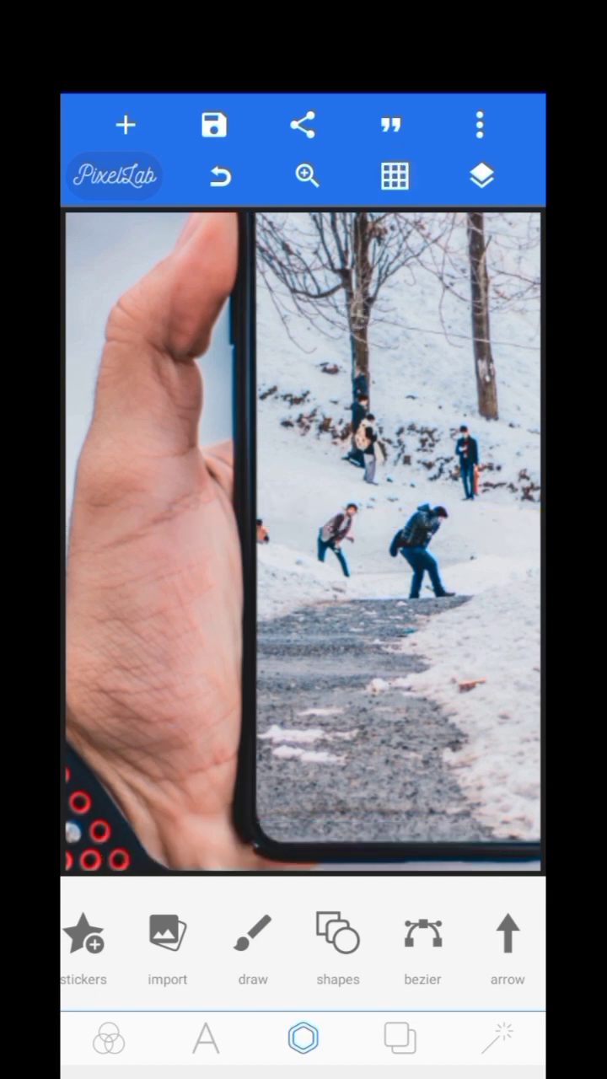
pyautogui.click(394, 176)
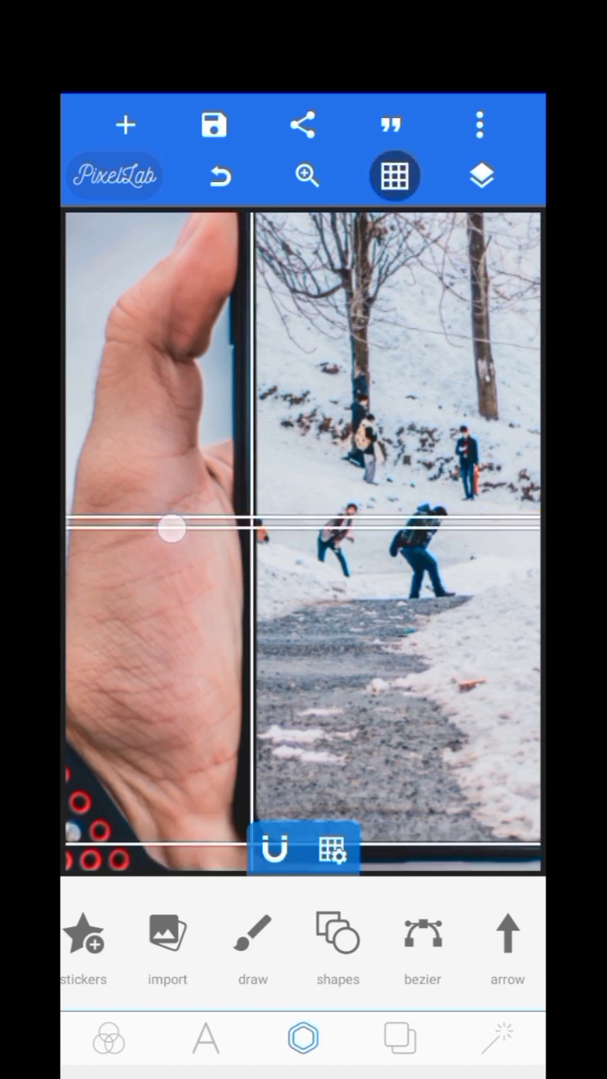
# Step: Align the horizontal guide and place guides on the phone screen's right and left edges
pyautogui.moveTo(171, 529); pyautogui.dragTo(160, 501)
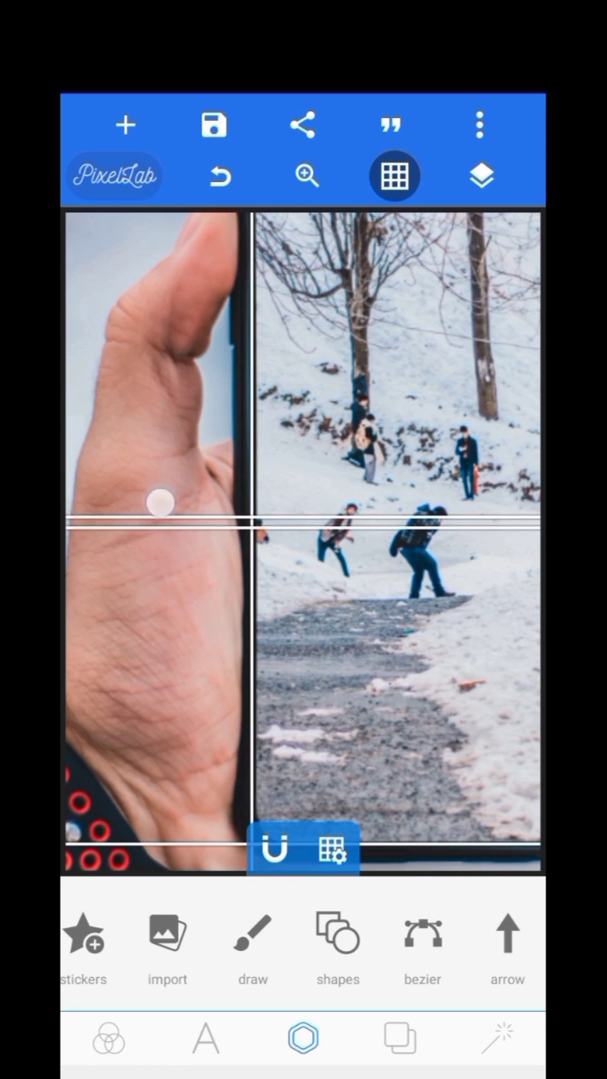
pyautogui.moveTo(160, 522); pyautogui.dragTo(275, 656)
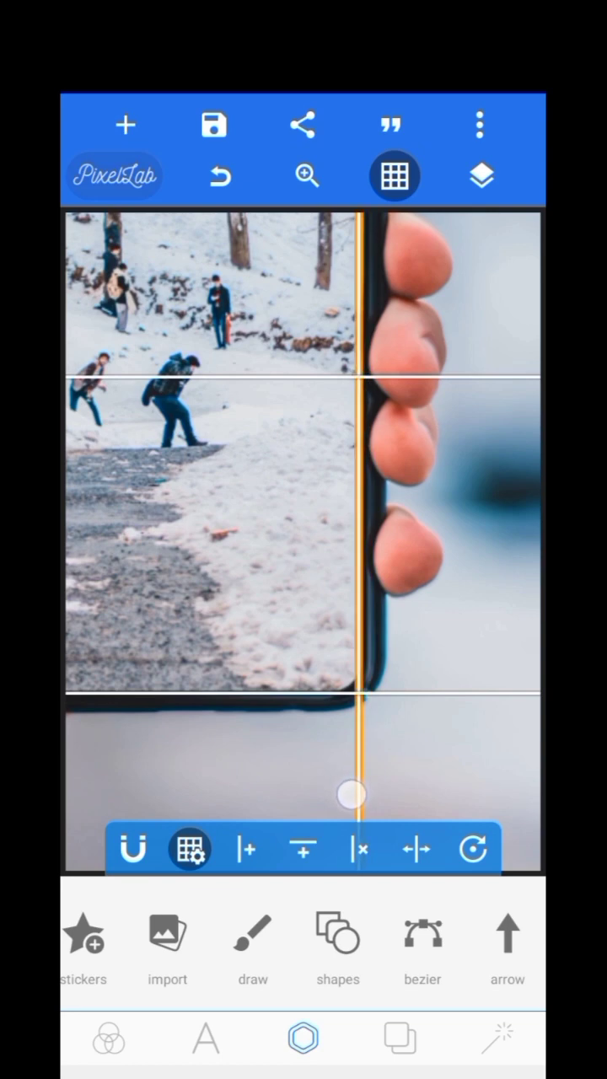
pyautogui.click(306, 176)
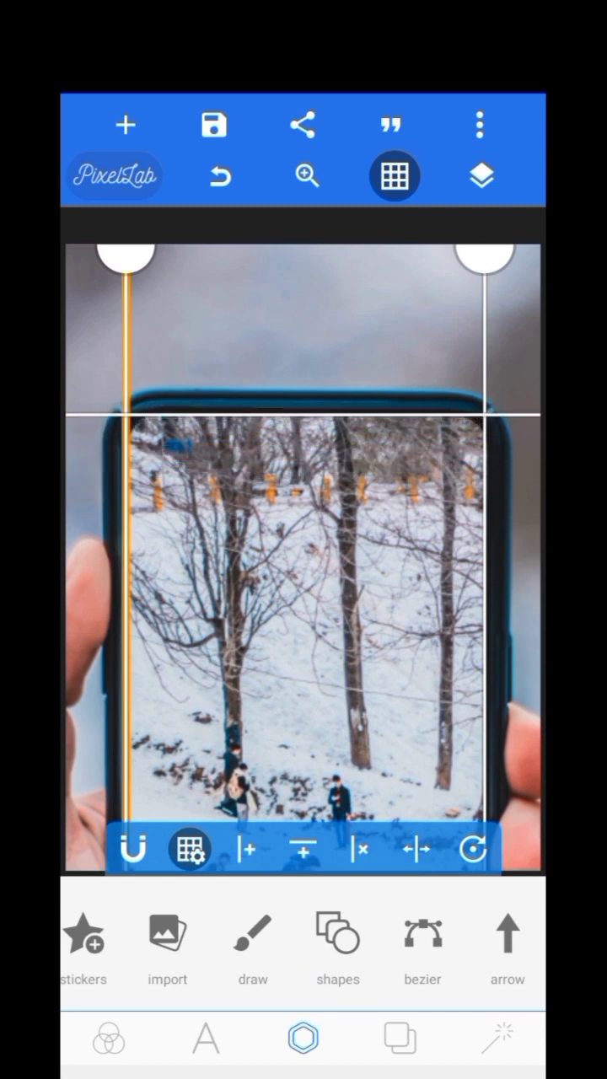
pyautogui.click(307, 175)
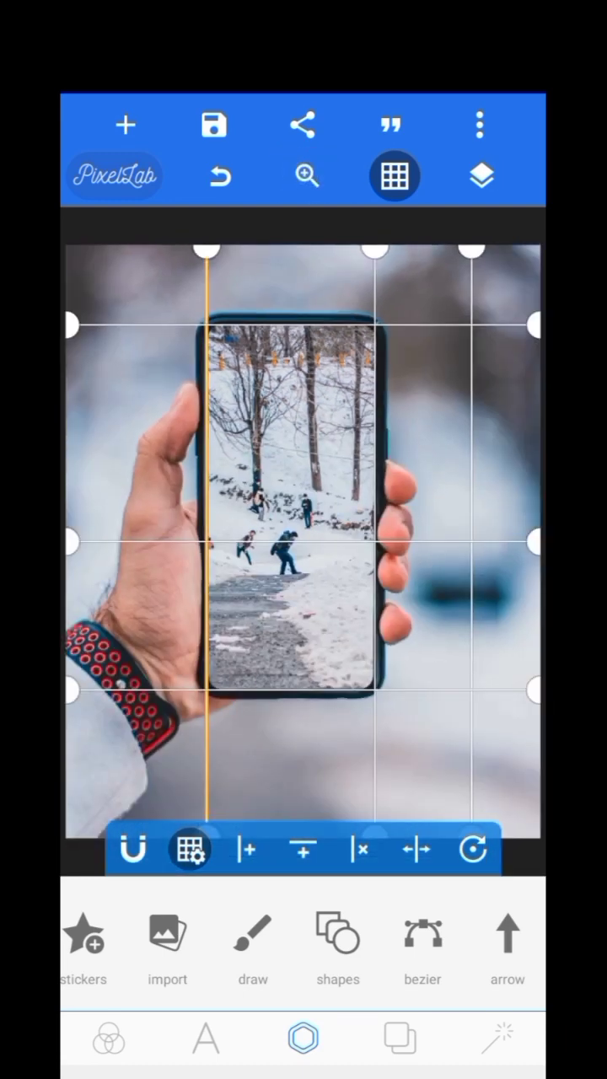
# Step: Add a rectangle shape with a bright green fill over the phone screen
pyautogui.click(393, 176)
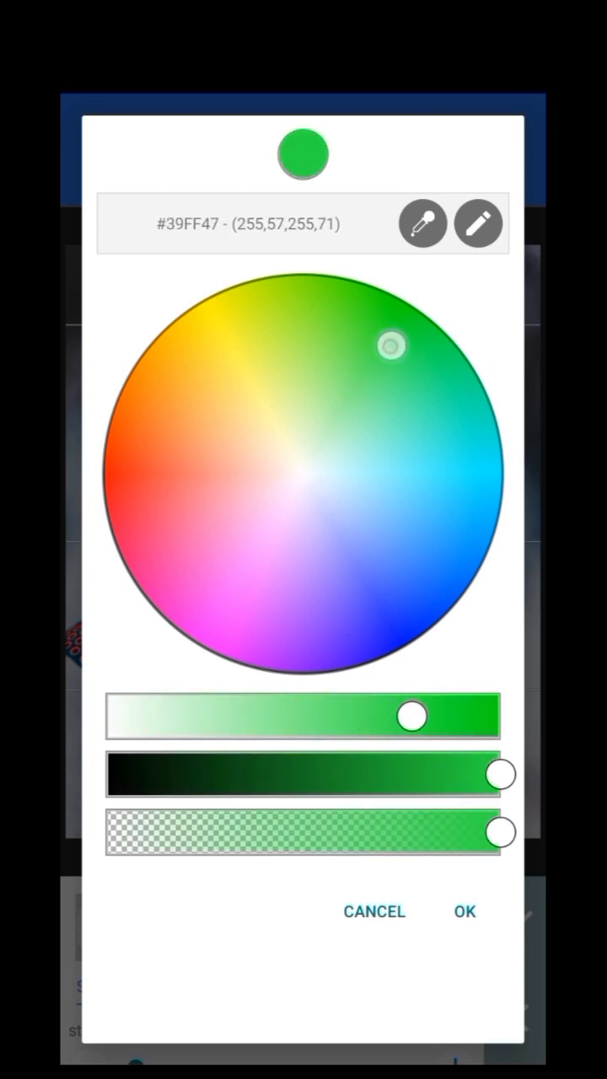
pyautogui.moveTo(392, 344); pyautogui.dragTo(405, 340)
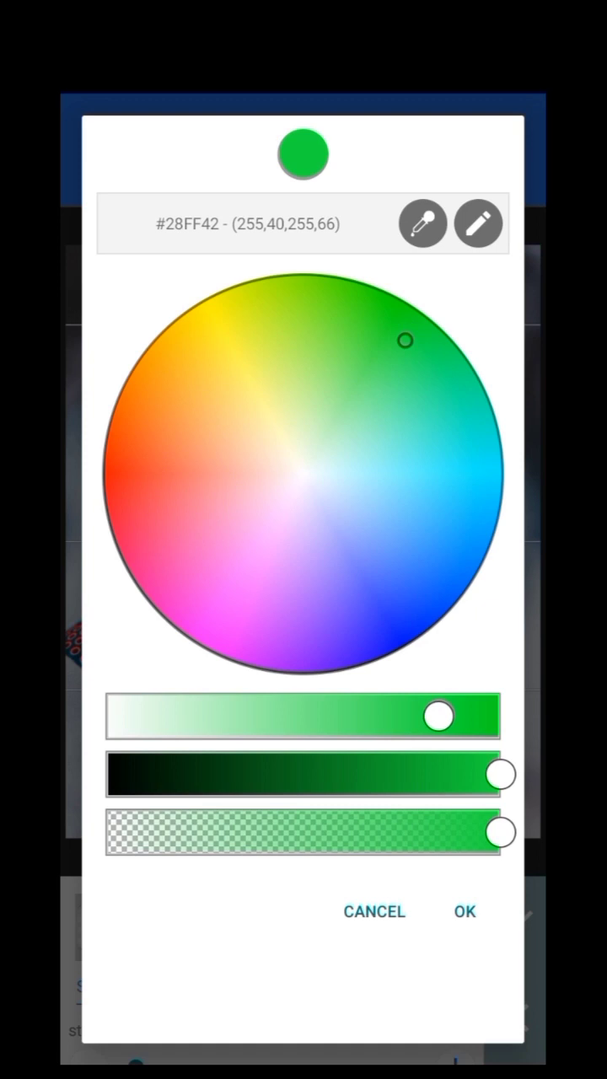
pyautogui.click(464, 911)
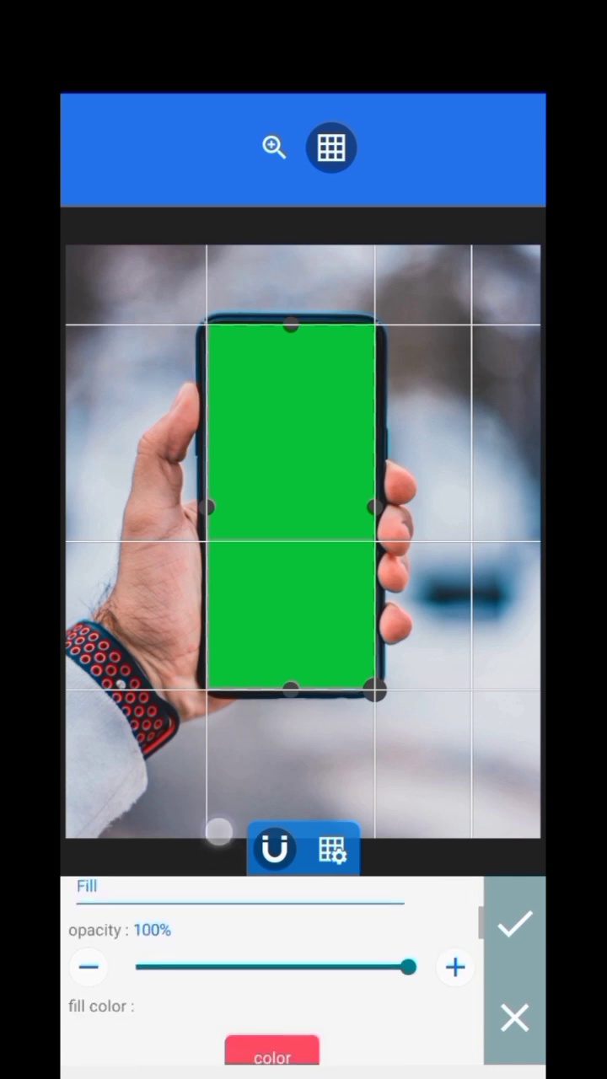
# Step: Lower the green rectangle's opacity, set corner rounding to 10%, and apply it
pyautogui.moveTo(408, 967); pyautogui.dragTo(336, 967)
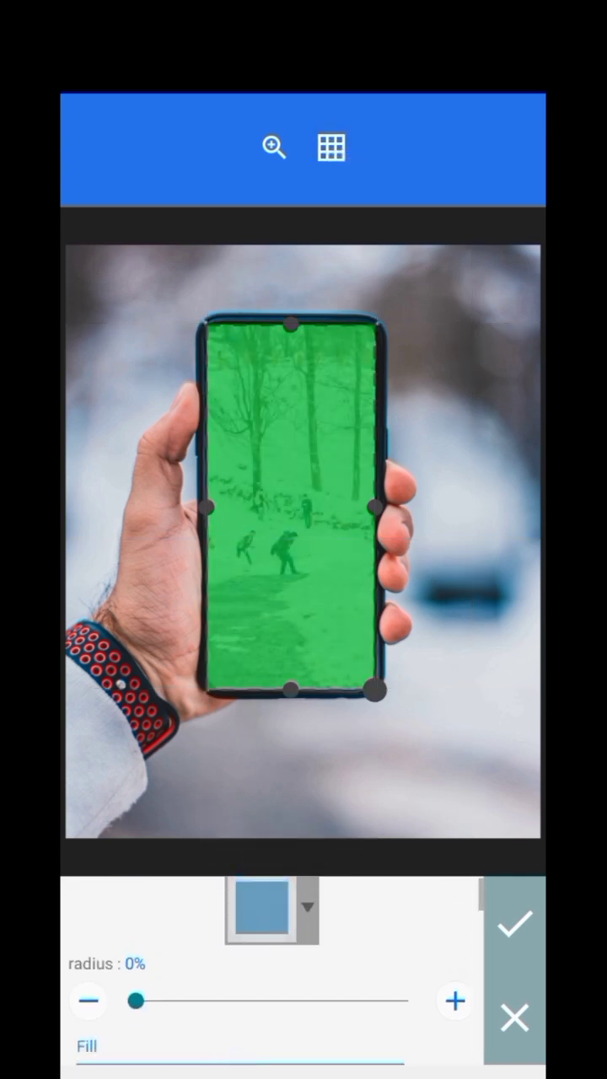
pyautogui.moveTo(134, 1000); pyautogui.dragTo(156, 1001)
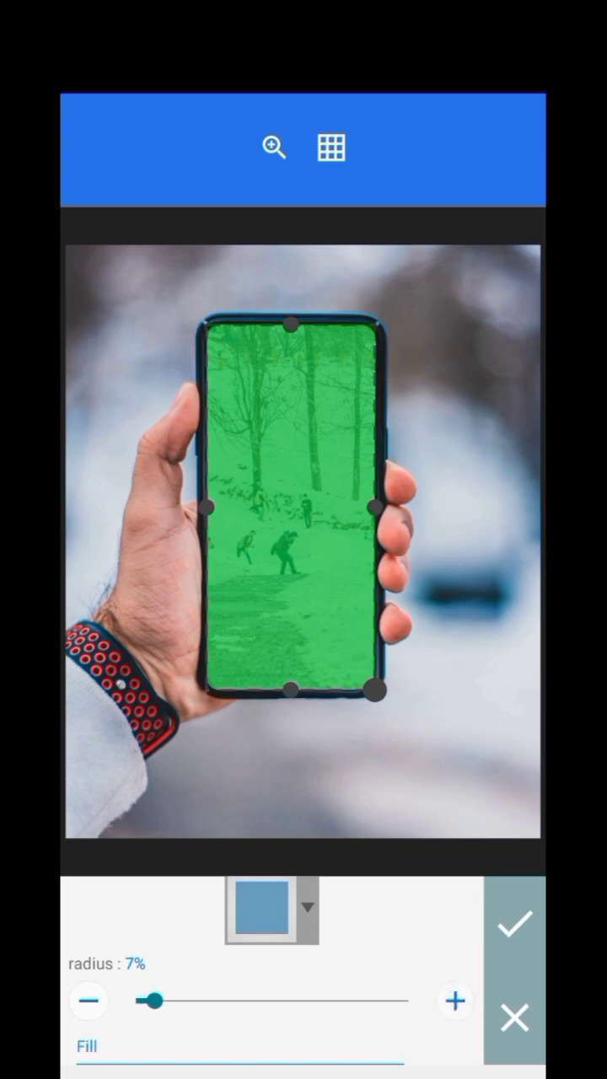
pyautogui.moveTo(154, 1000); pyautogui.dragTo(173, 1000)
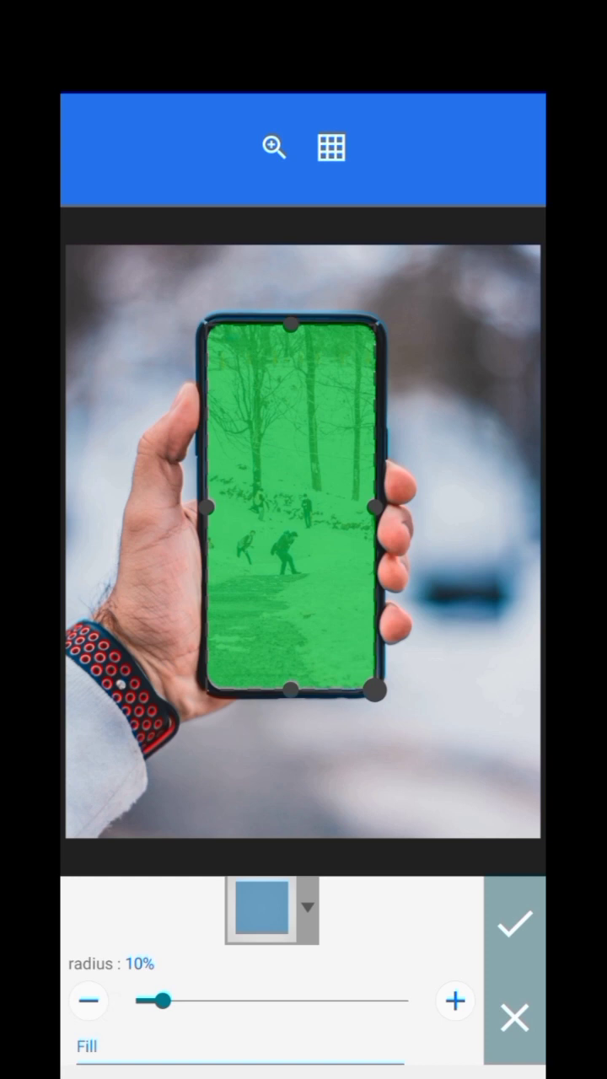
pyautogui.click(273, 147)
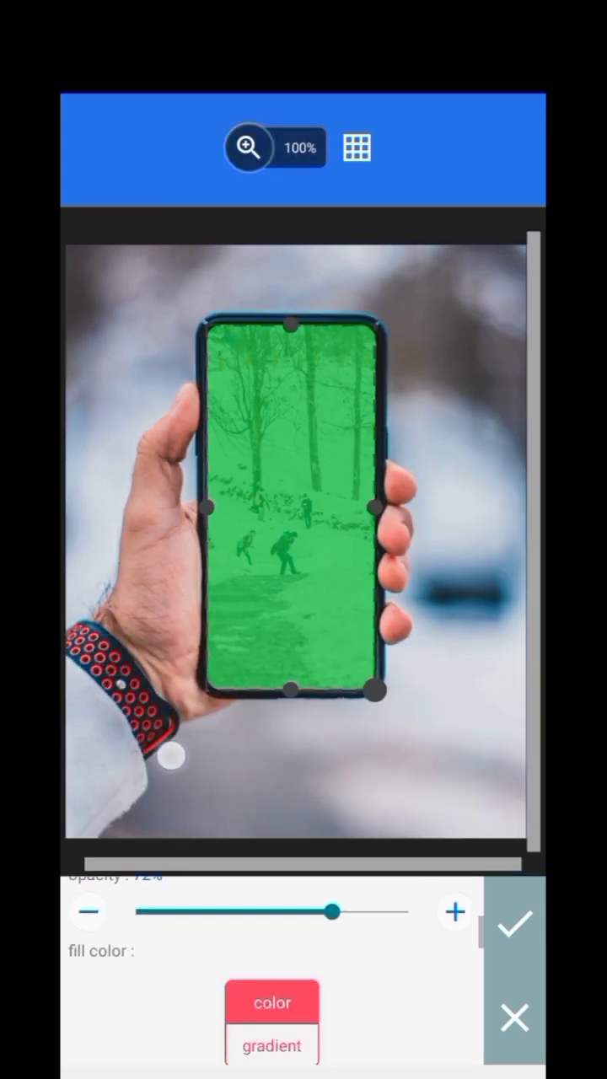
pyautogui.click(513, 924)
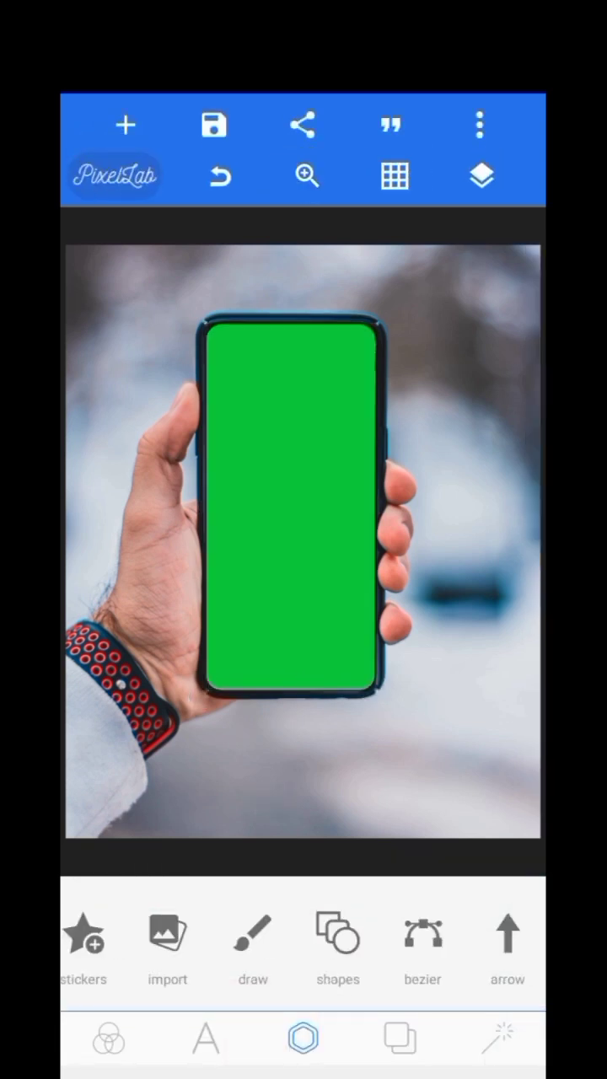
# Step: Select both layers and merge the green rectangle into the hand photo
pyautogui.click(481, 176)
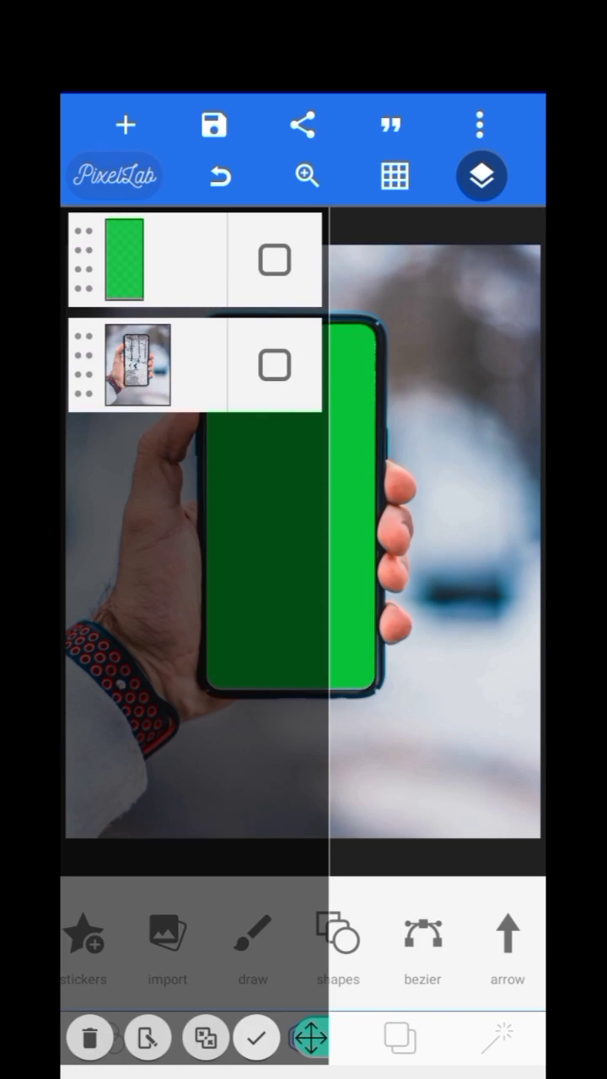
pyautogui.click(204, 1038)
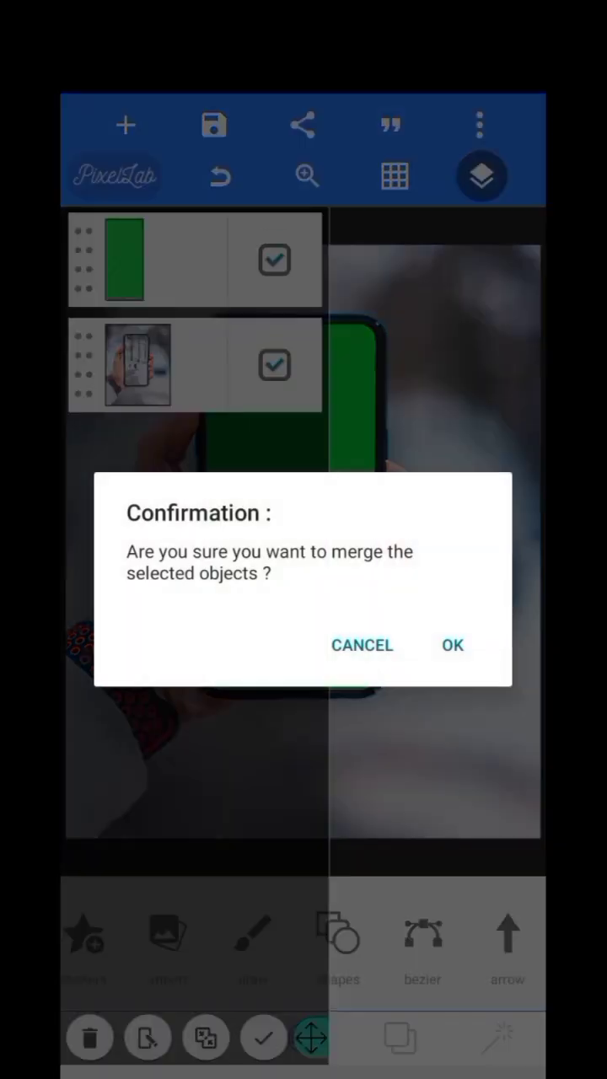
pyautogui.click(453, 645)
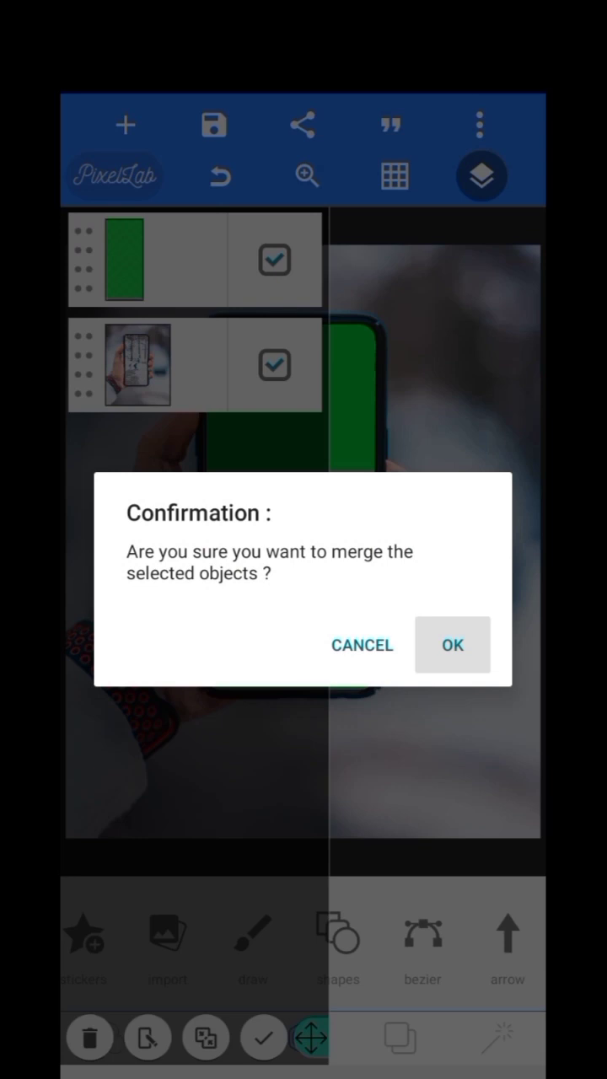
pyautogui.click(452, 645)
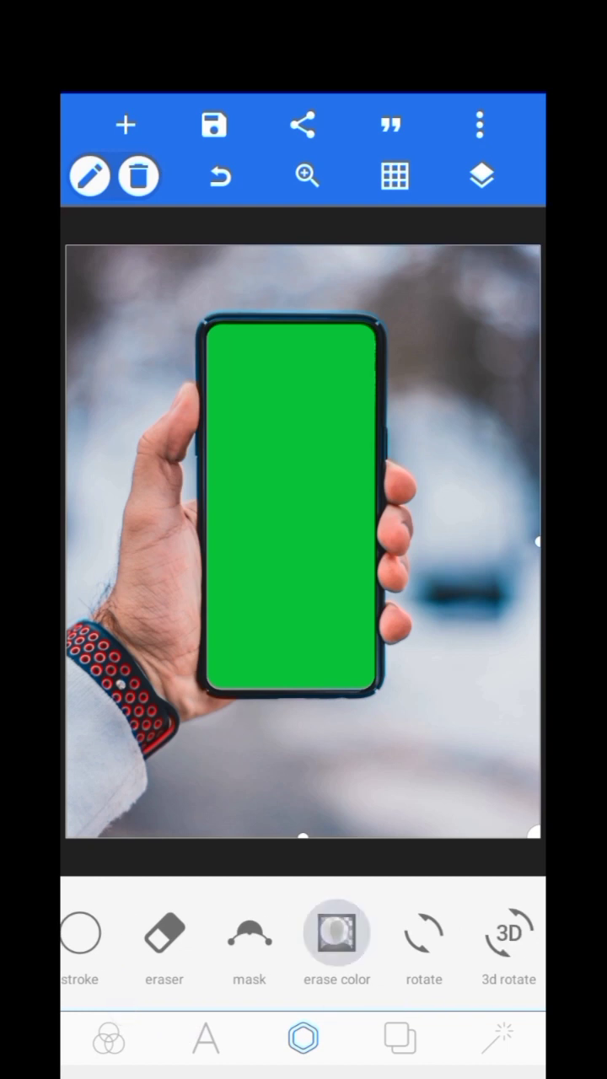
# Step: Erase the green screen colour with Erase color and adjust the tolerance
pyautogui.click(336, 931)
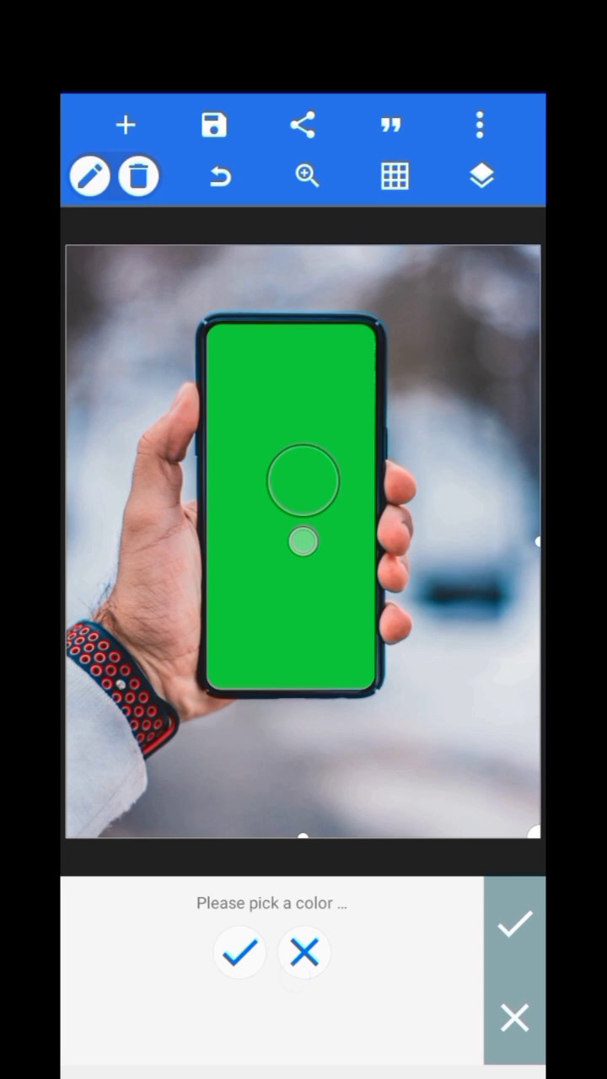
pyautogui.click(240, 951)
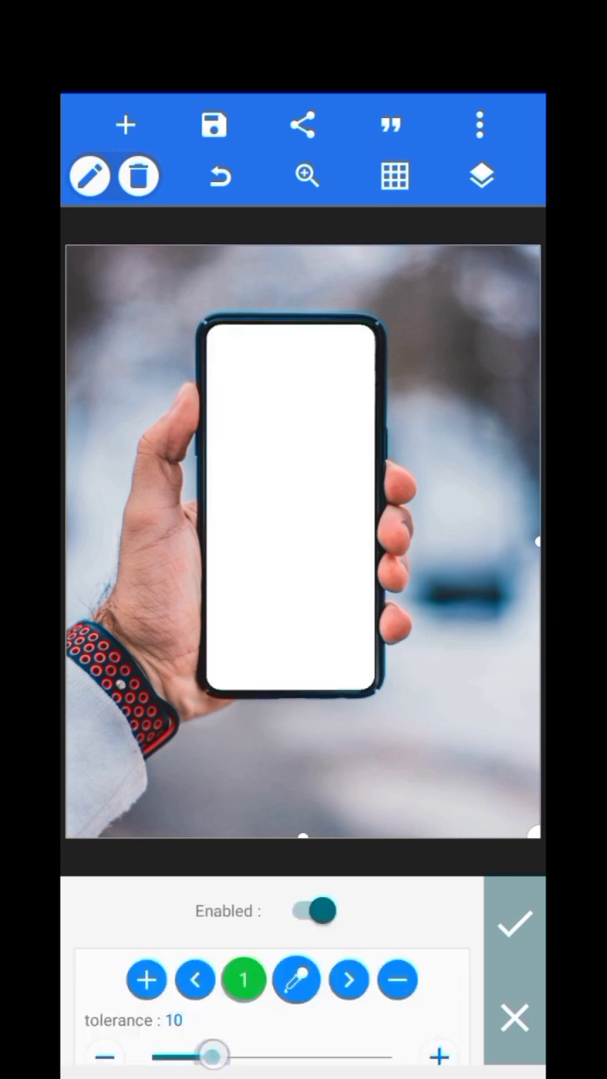
pyautogui.moveTo(213, 1056); pyautogui.dragTo(229, 1055)
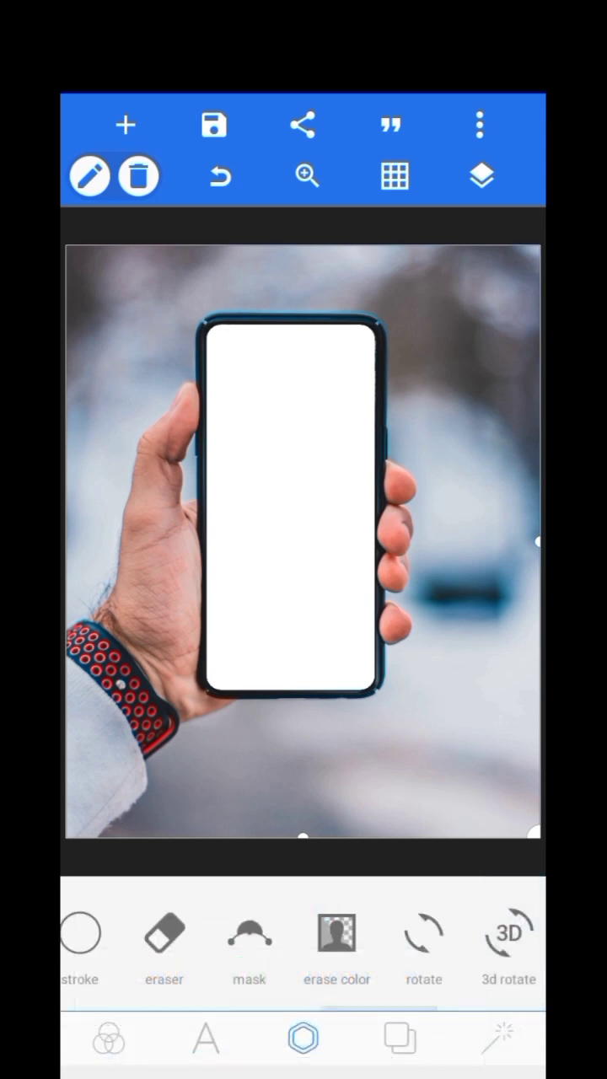
# Step: Make the background transparent and save the image to the gallery as PNG
pyautogui.click(400, 1037)
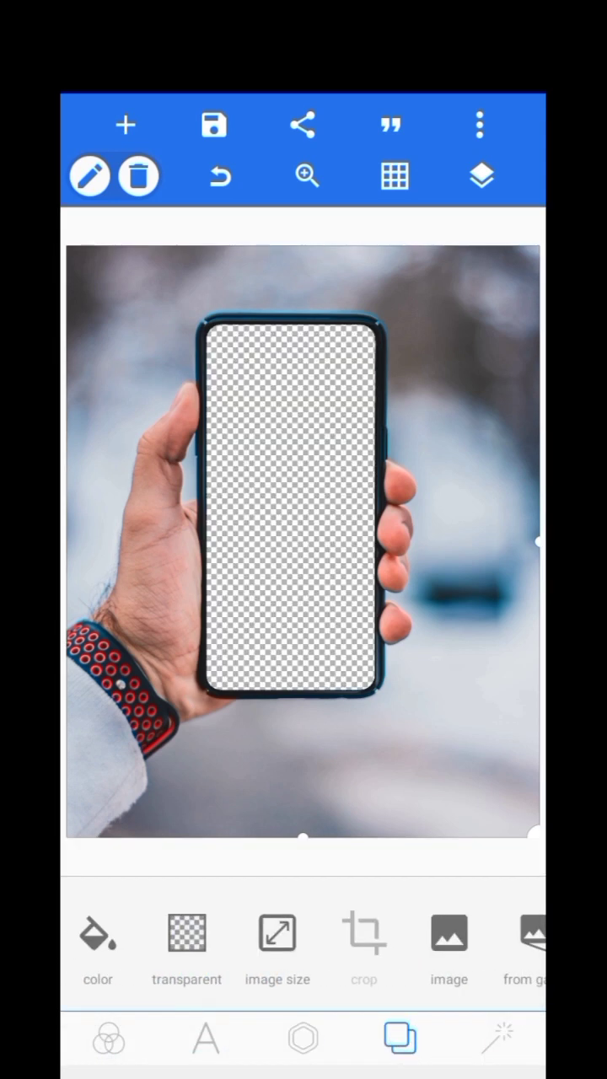
pyautogui.click(214, 124)
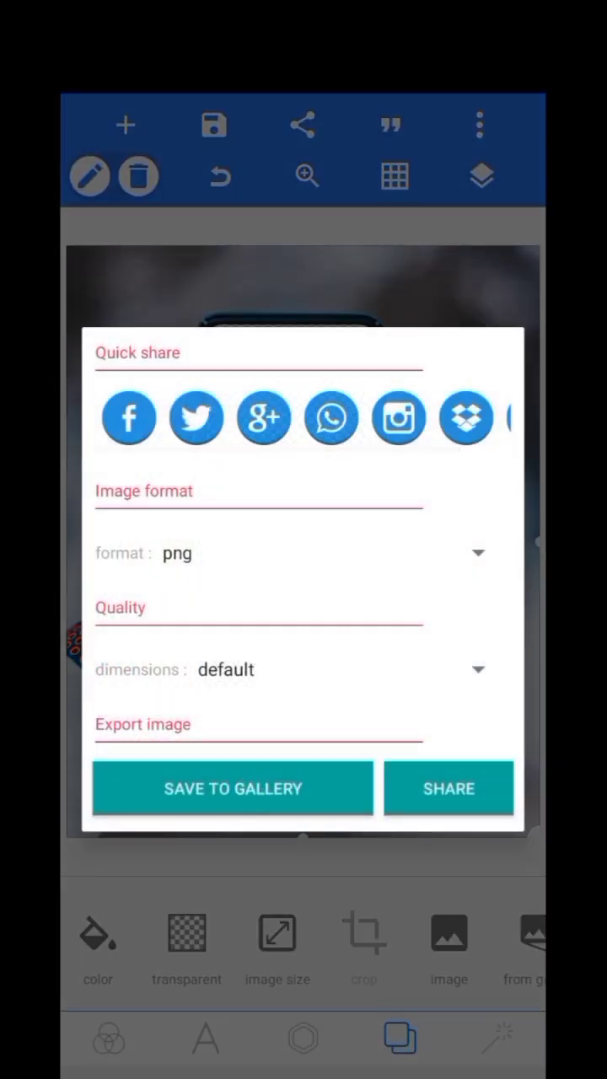
pyautogui.click(232, 788)
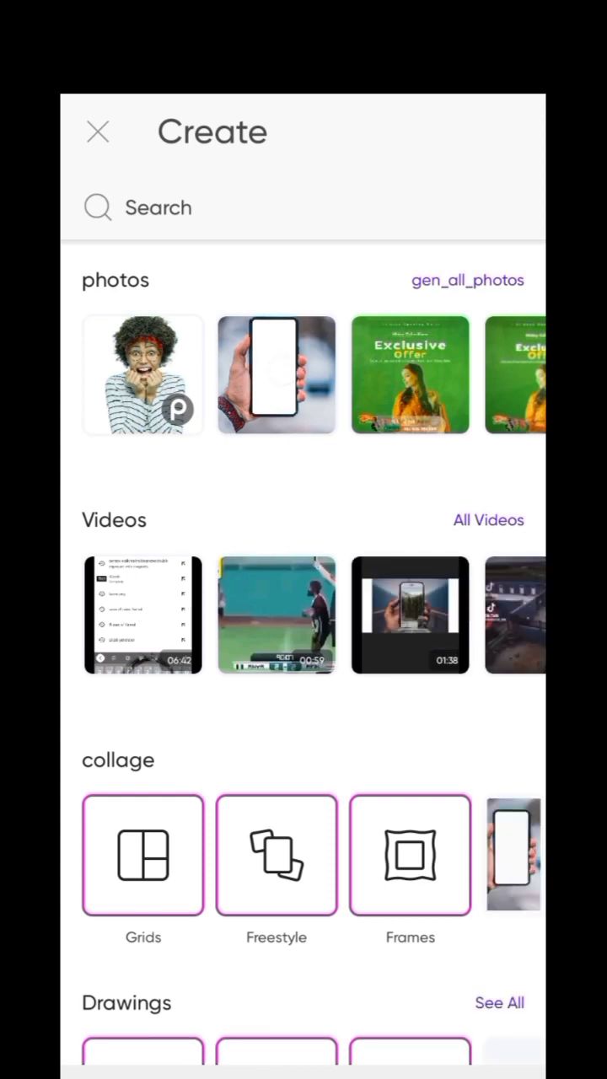
# Step: Open the hand photo with the see-through phone screen in PicsArt's editor
pyautogui.click(277, 375)
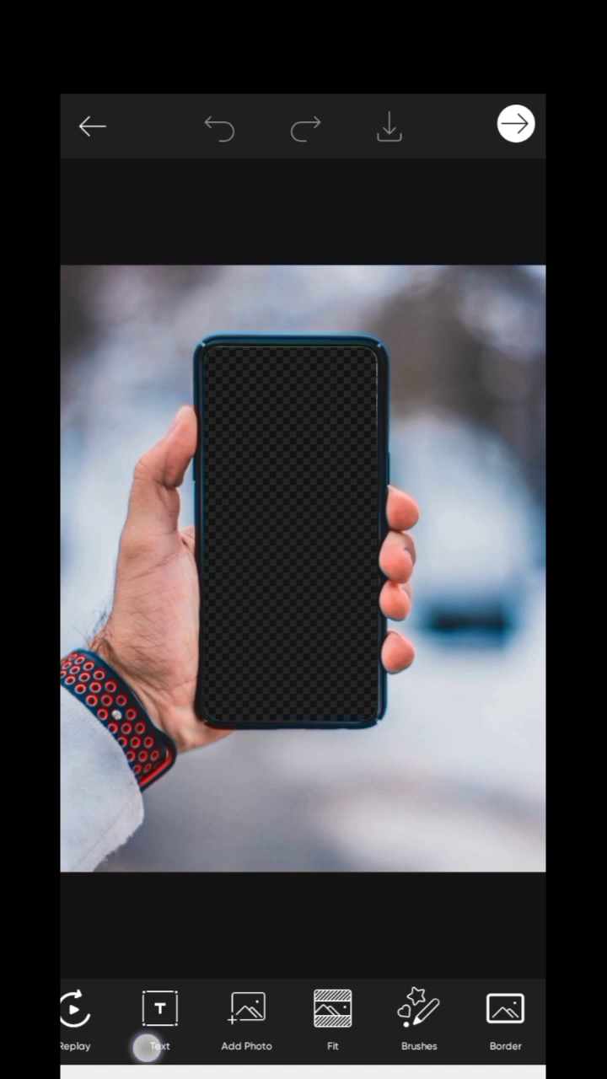
# Step: Open the Layers panel, select the empty top layer, and view the add-layer types
pyautogui.hscroll(-3)
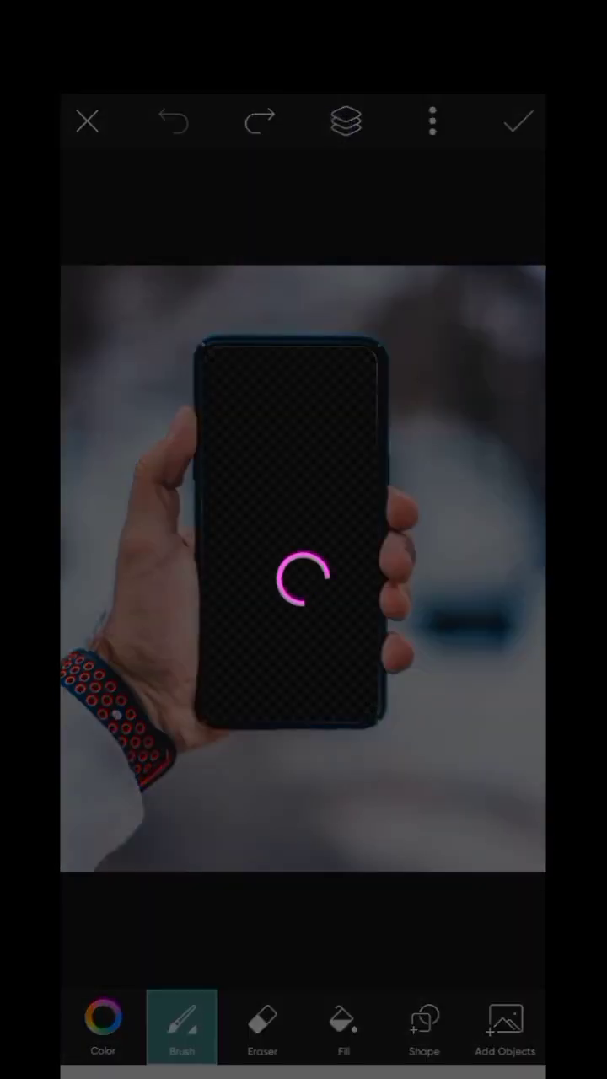
pyautogui.click(345, 120)
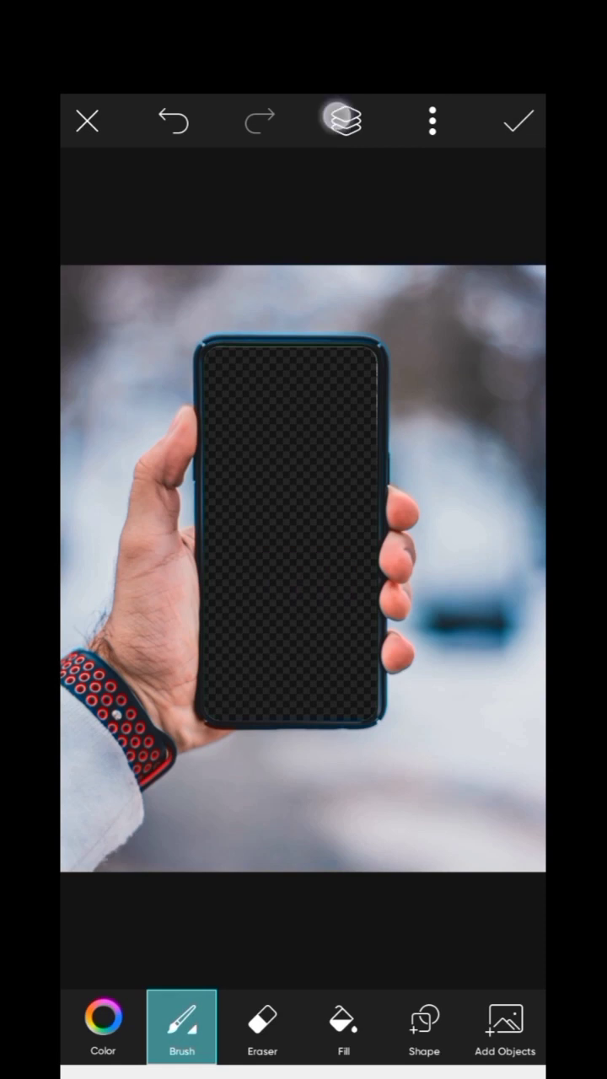
pyautogui.click(344, 119)
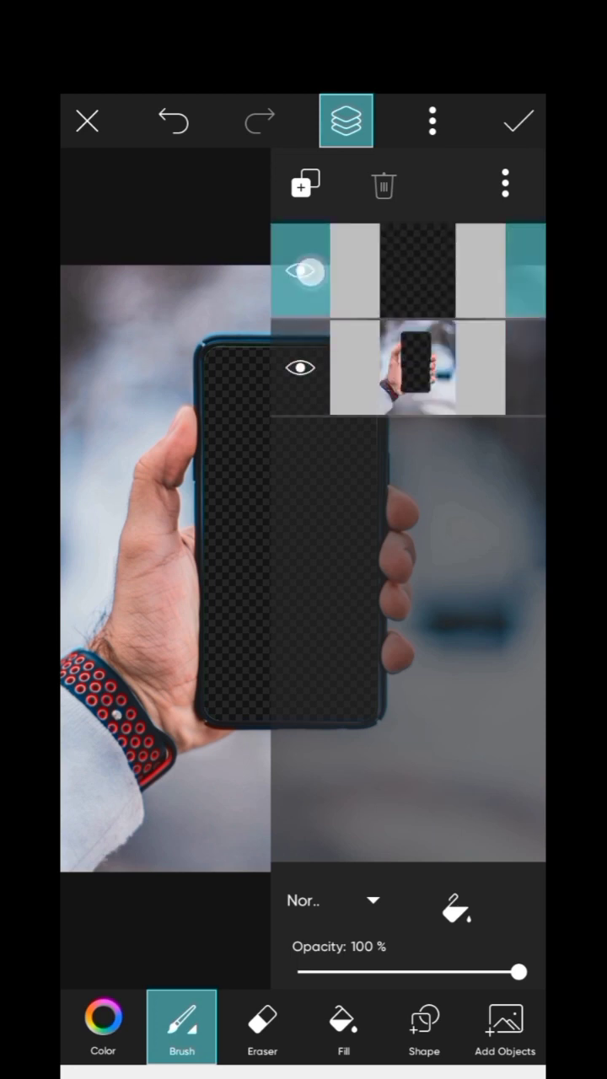
pyautogui.click(305, 185)
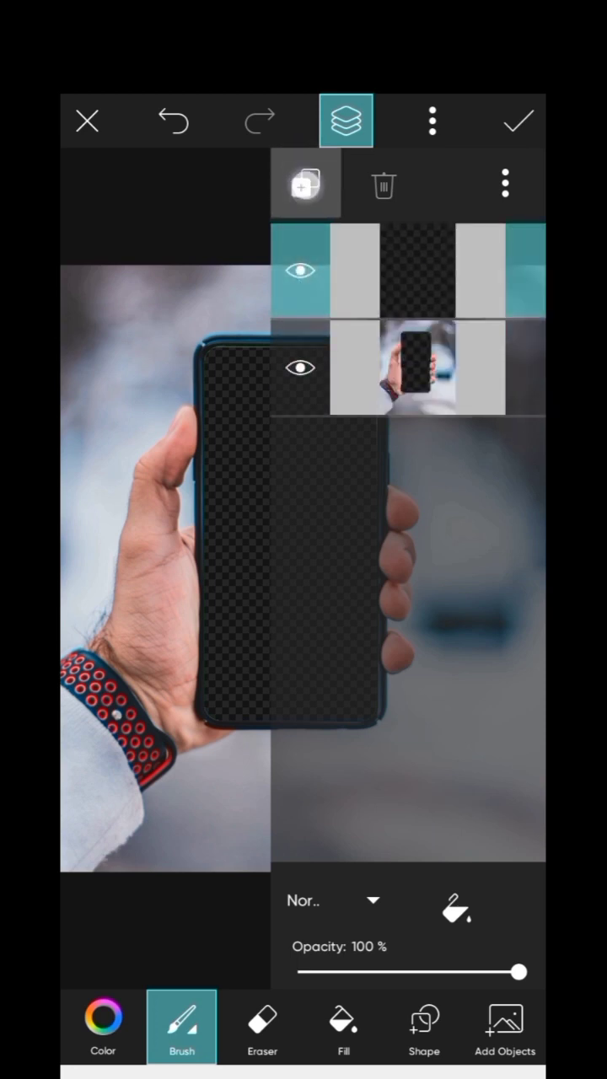
pyautogui.click(306, 184)
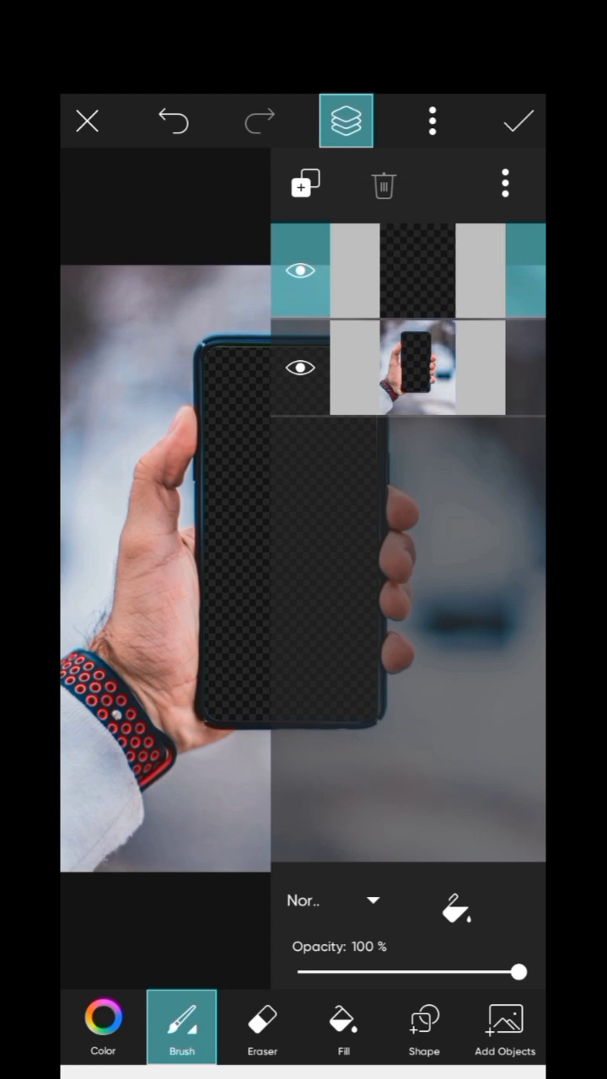
pyautogui.click(304, 184)
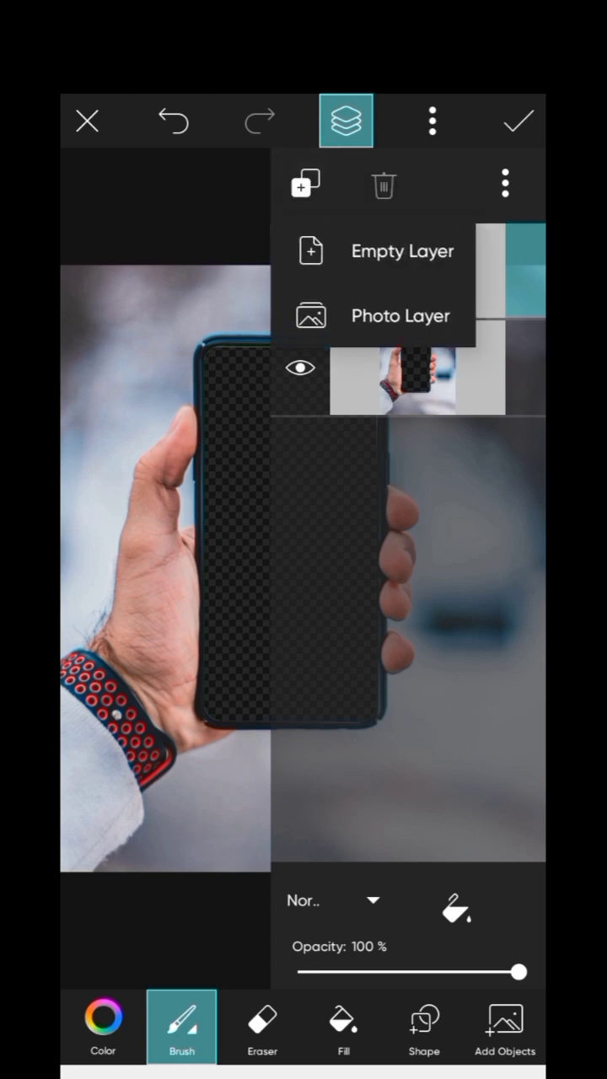
pyautogui.click(347, 316)
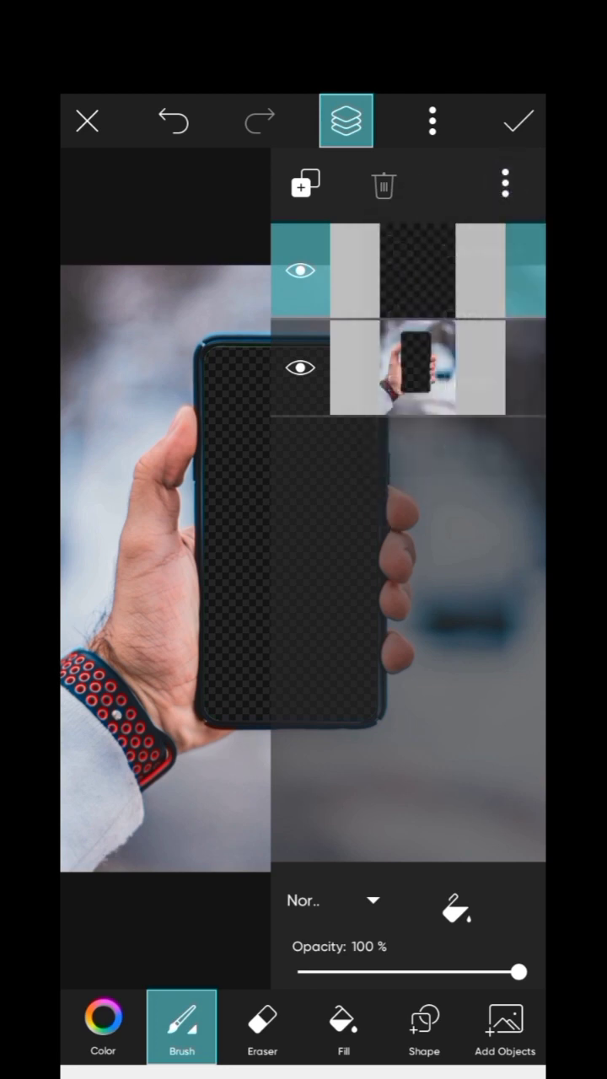
# Step: Check the blend modes, keep layer opacity at 100%, and close the Layers panel
pyautogui.click(433, 121)
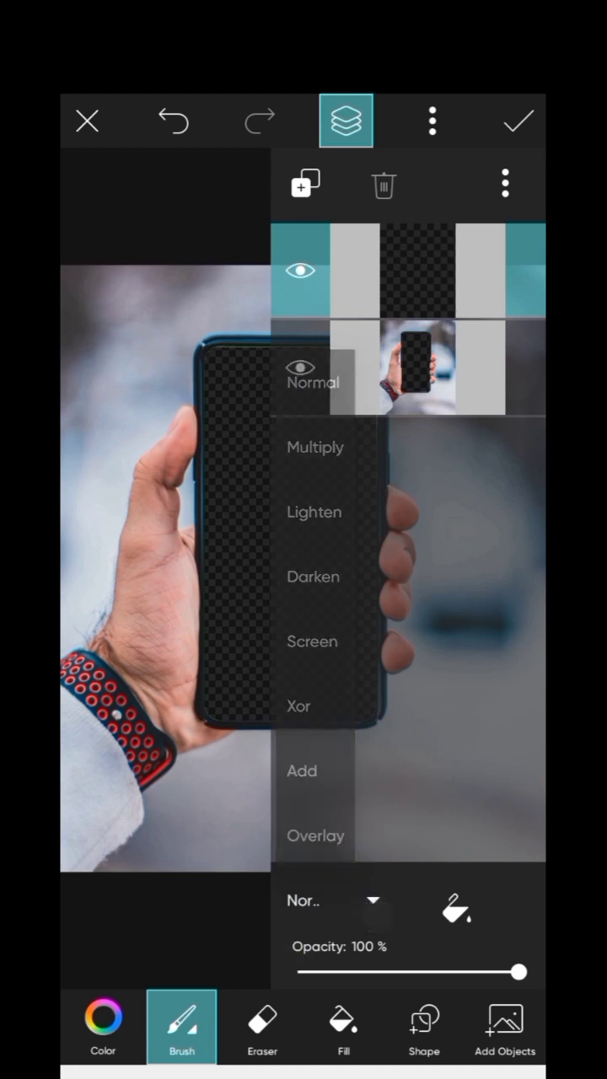
pyautogui.moveTo(523, 972); pyautogui.dragTo(516, 971)
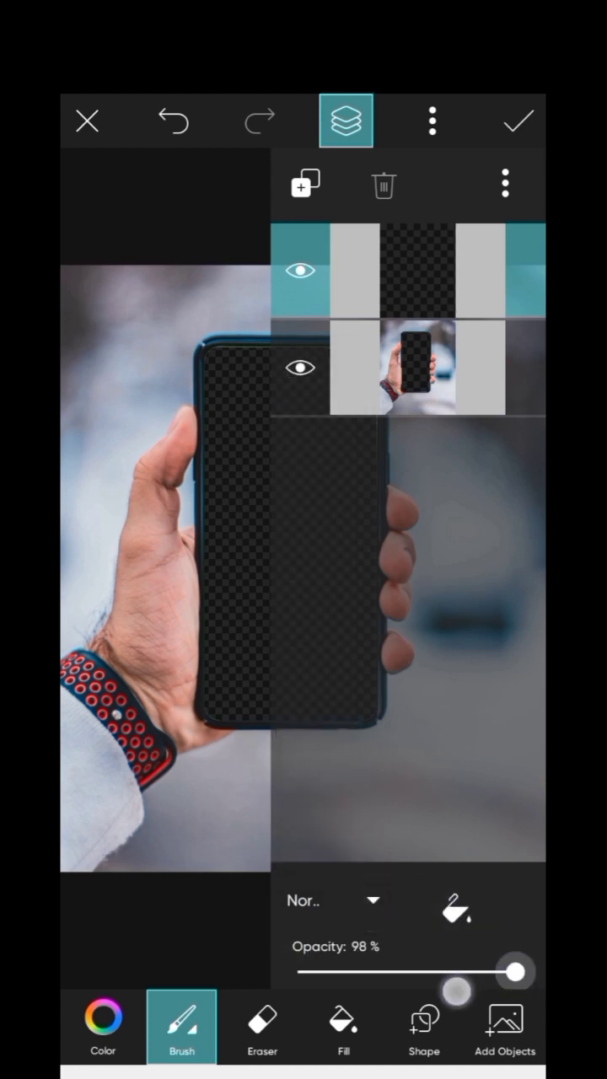
pyautogui.moveTo(455, 992); pyautogui.dragTo(519, 972)
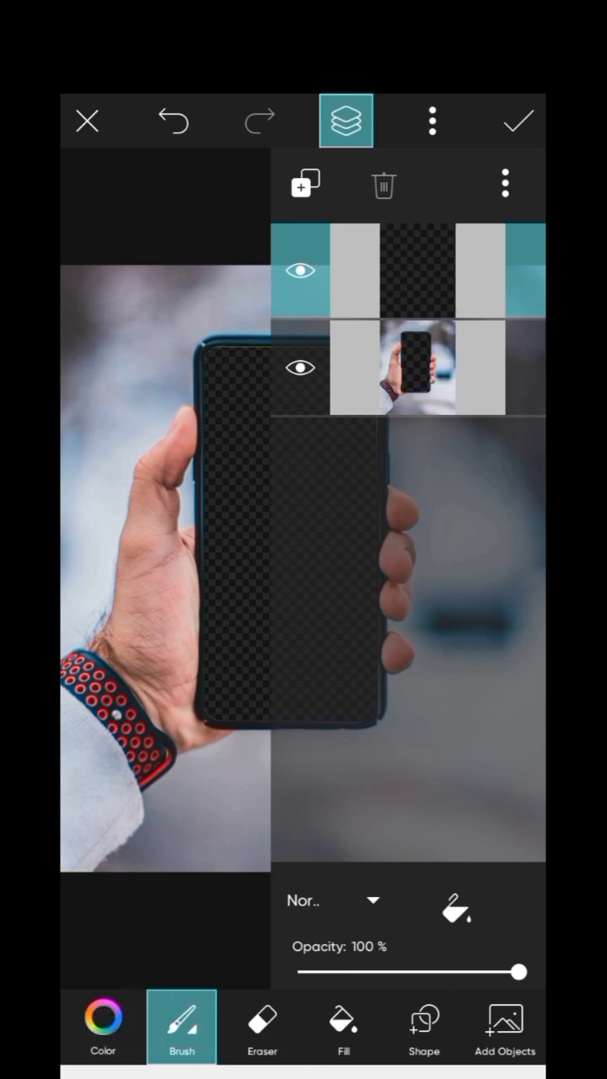
pyautogui.click(346, 120)
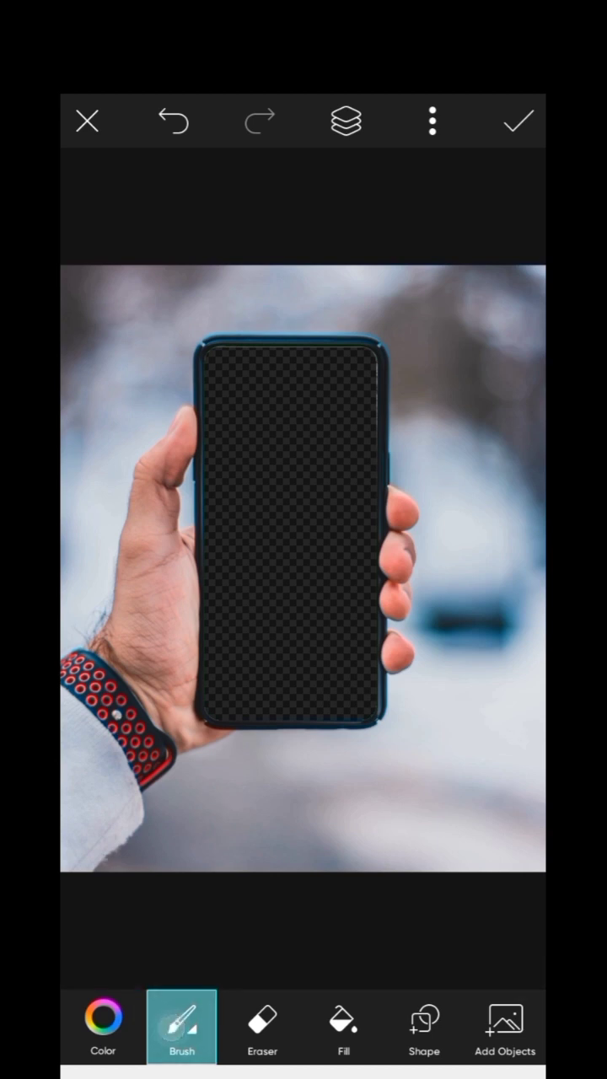
# Step: Switch to the eraser, undo a stroke, and add the highway photo layer over the screen
pyautogui.click(263, 1025)
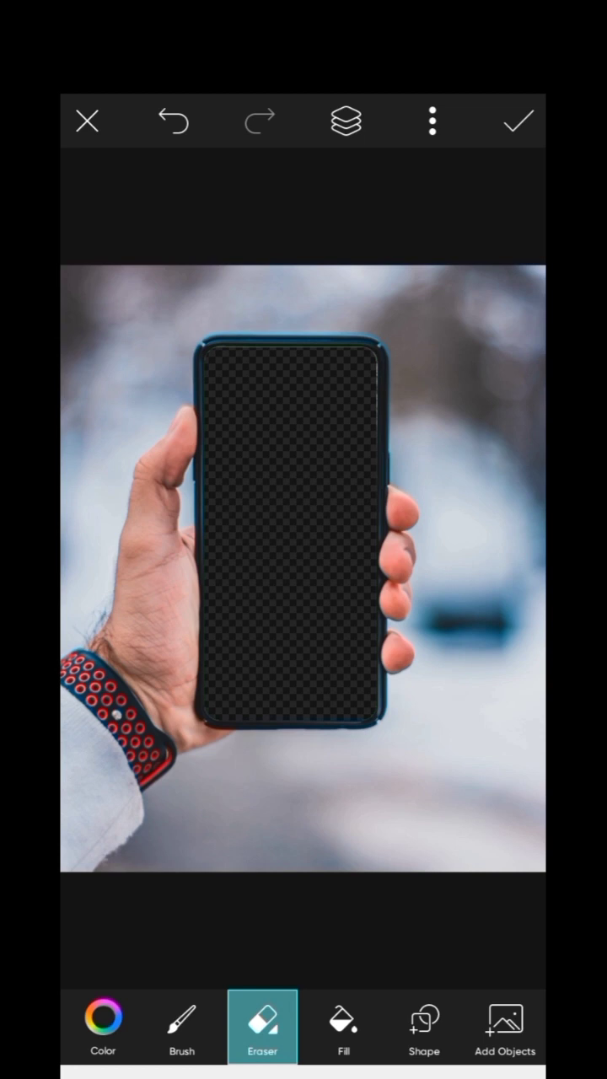
pyautogui.click(172, 120)
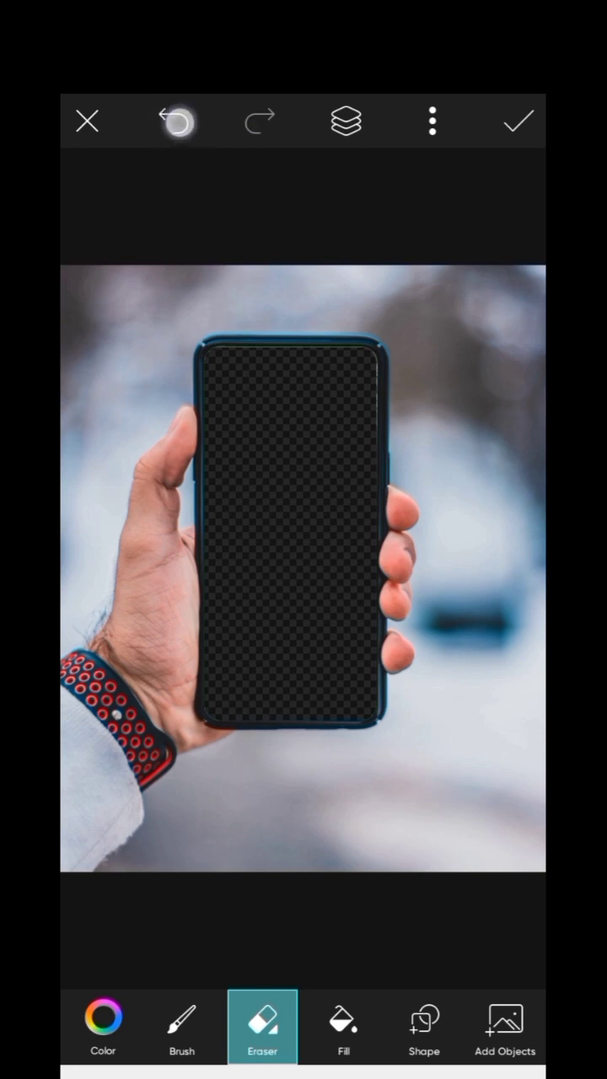
pyautogui.click(174, 121)
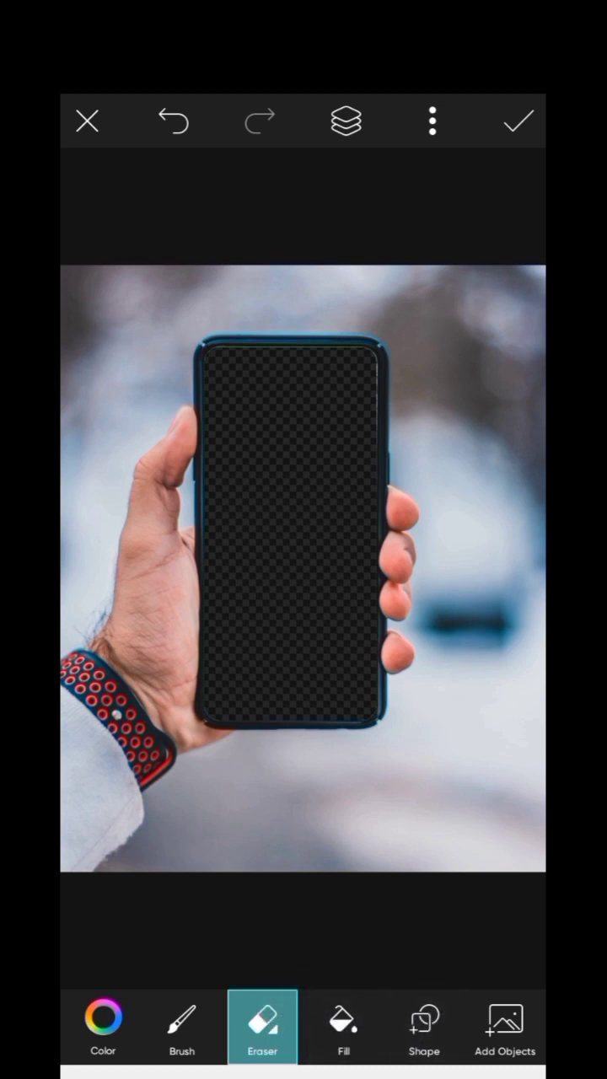
pyautogui.click(504, 1020)
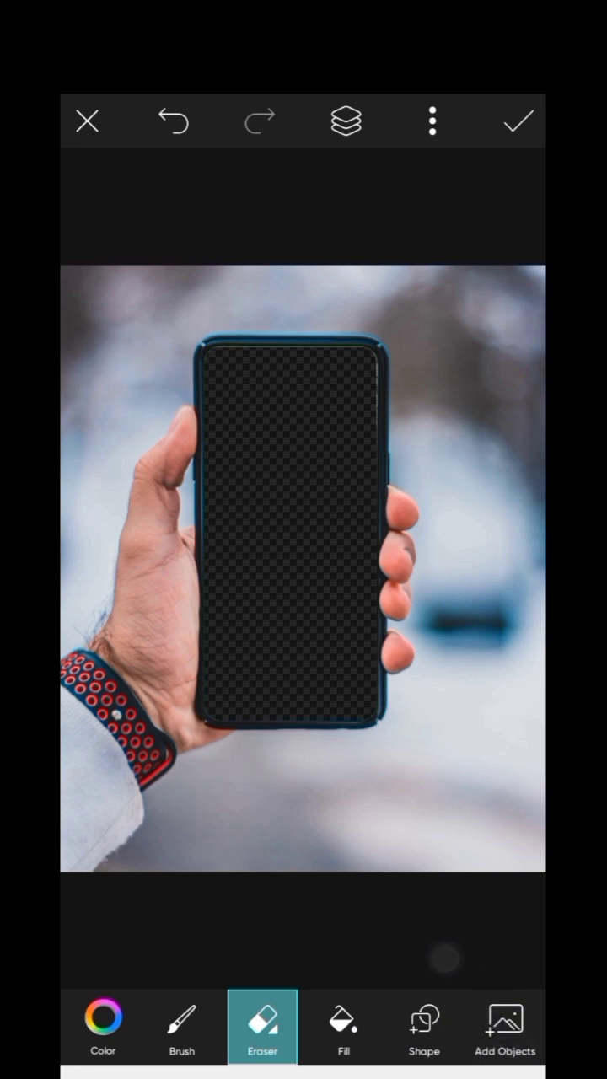
pyautogui.click(346, 121)
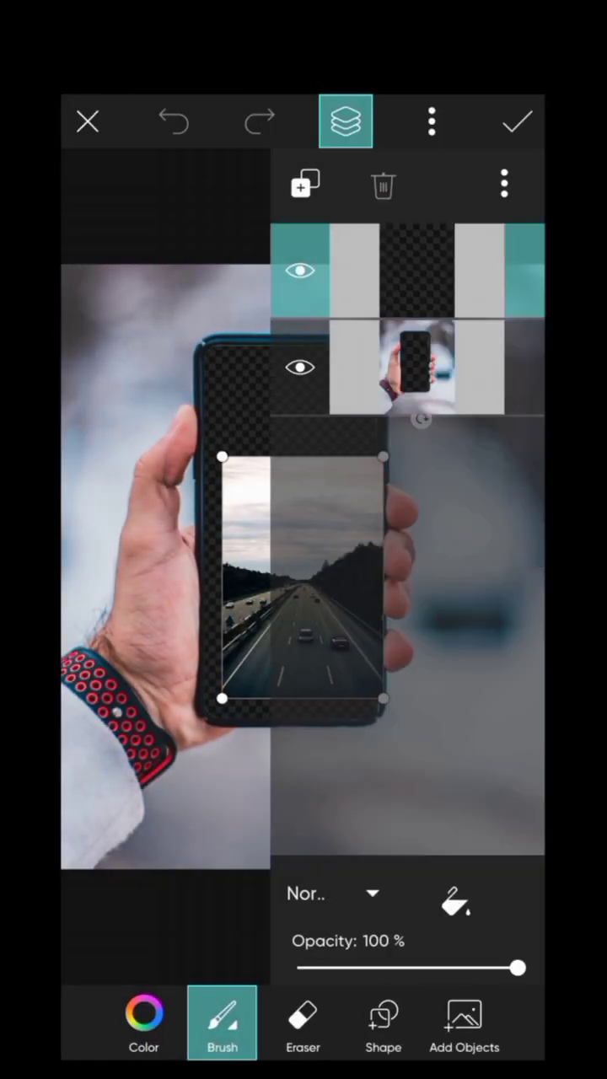
# Step: Scale the highway photo up to fill the canvas, showing the road through the phone screen
pyautogui.click(346, 121)
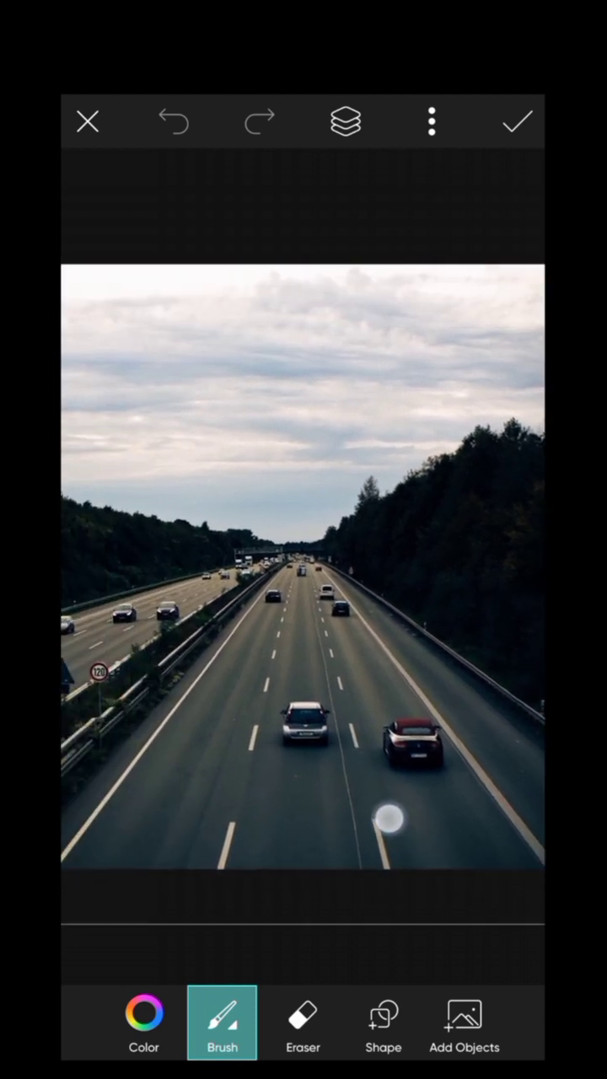
pyautogui.click(346, 122)
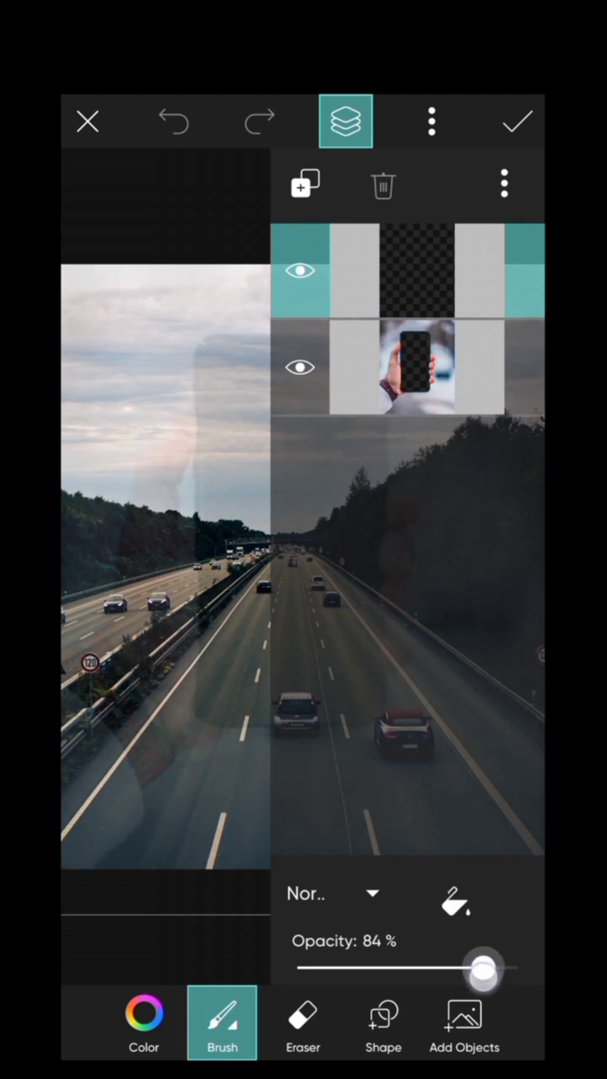
pyautogui.click(346, 121)
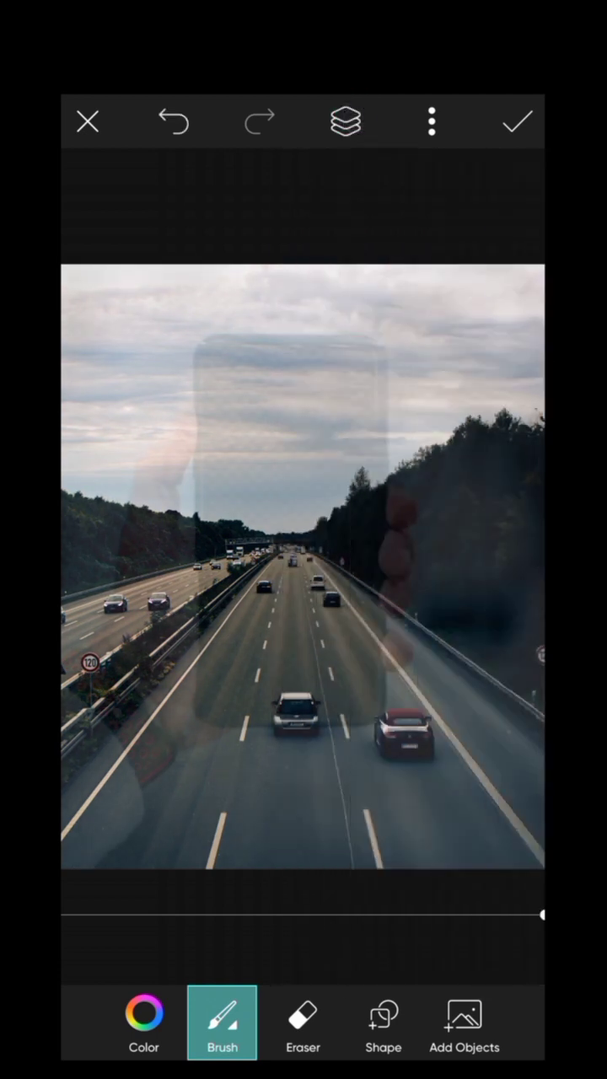
pyautogui.moveTo(539, 914); pyautogui.dragTo(497, 889)
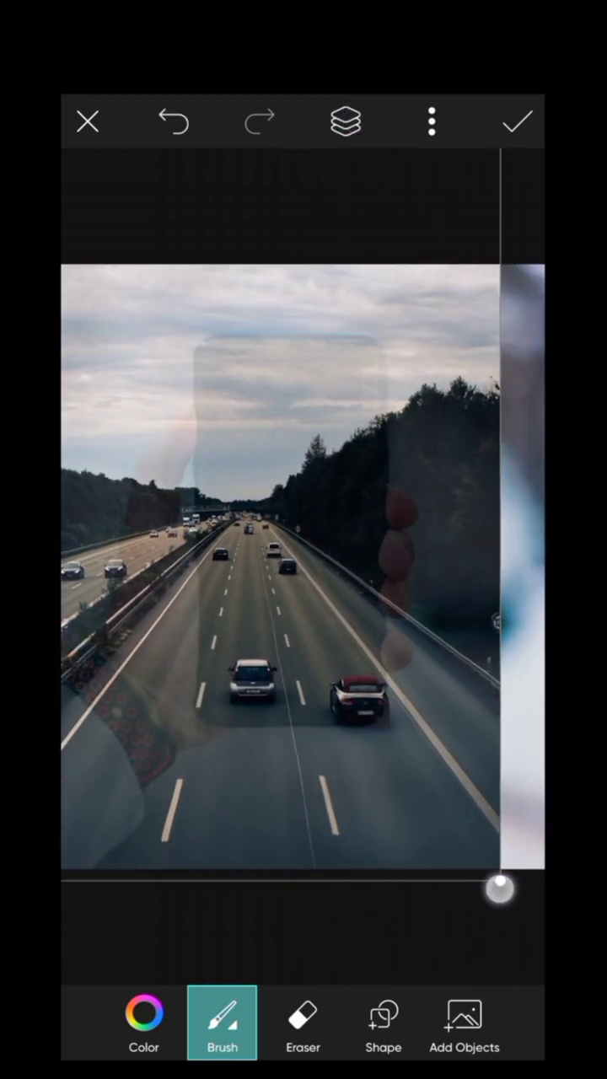
pyautogui.moveTo(499, 888); pyautogui.dragTo(360, 854)
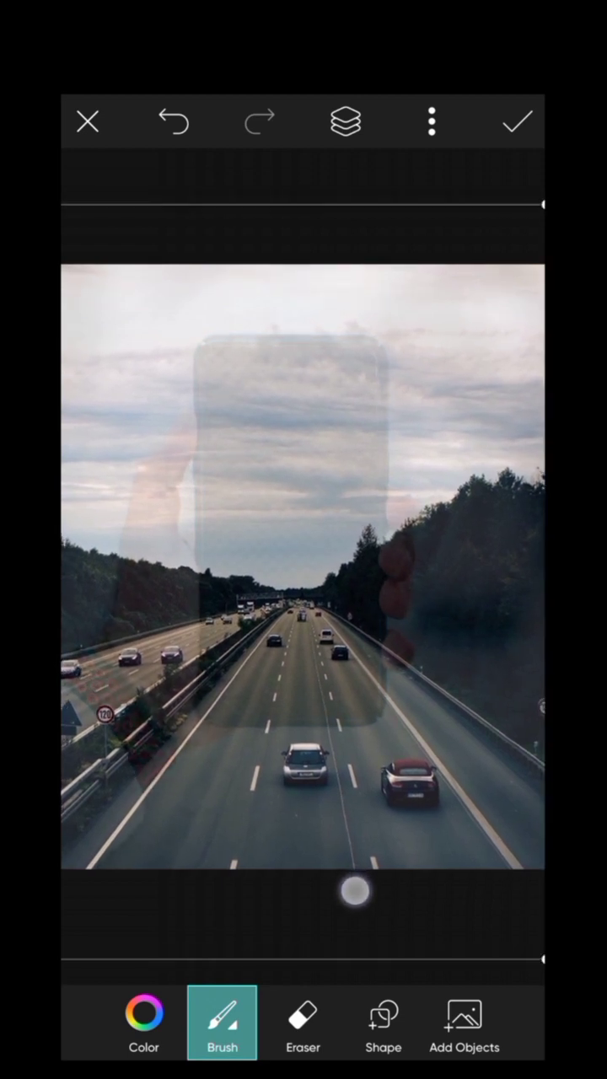
pyautogui.click(346, 121)
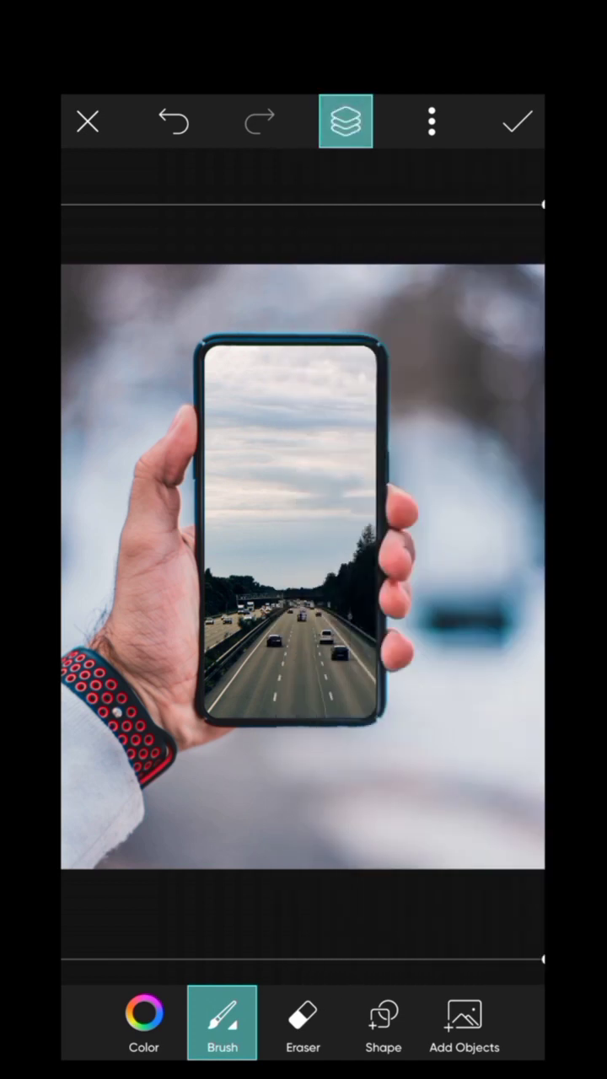
# Step: Duplicate the highway layer via its ⋮ menu so the copy tops the stack, then pick Eraser
pyautogui.click(345, 120)
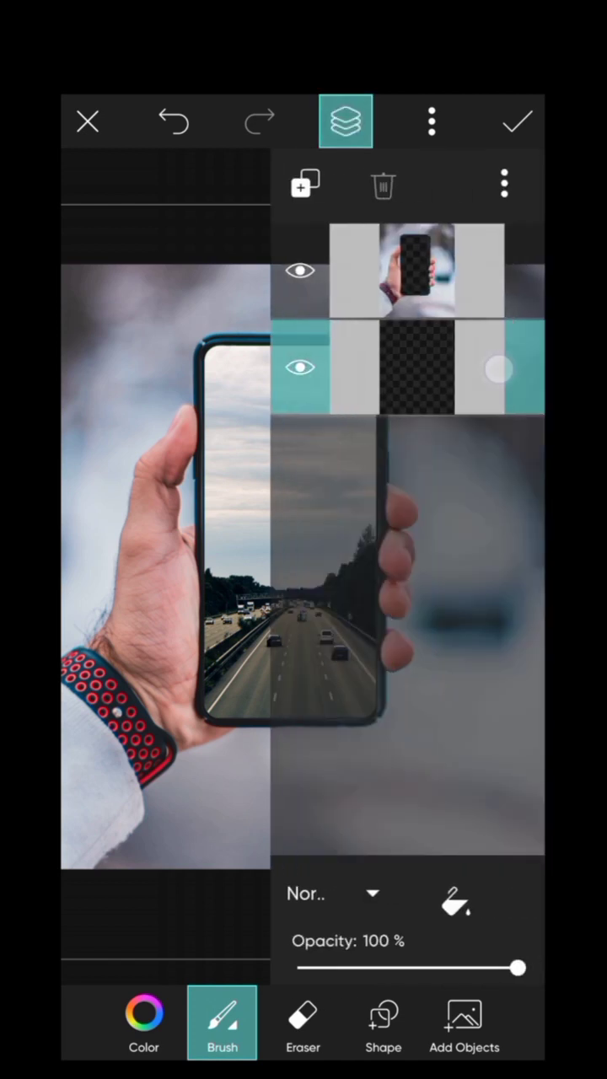
pyautogui.click(503, 184)
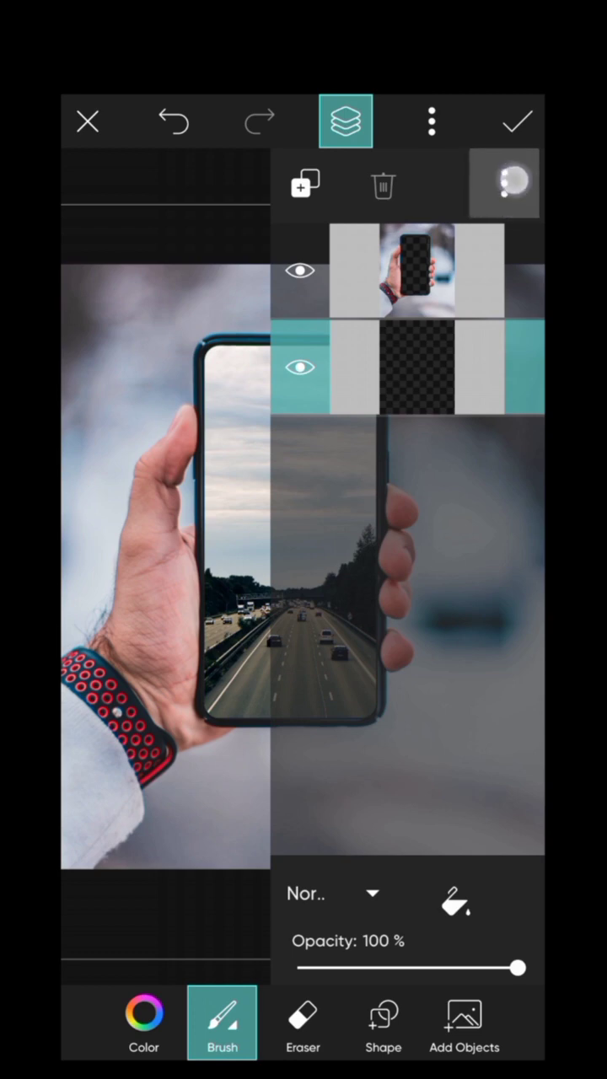
pyautogui.click(503, 183)
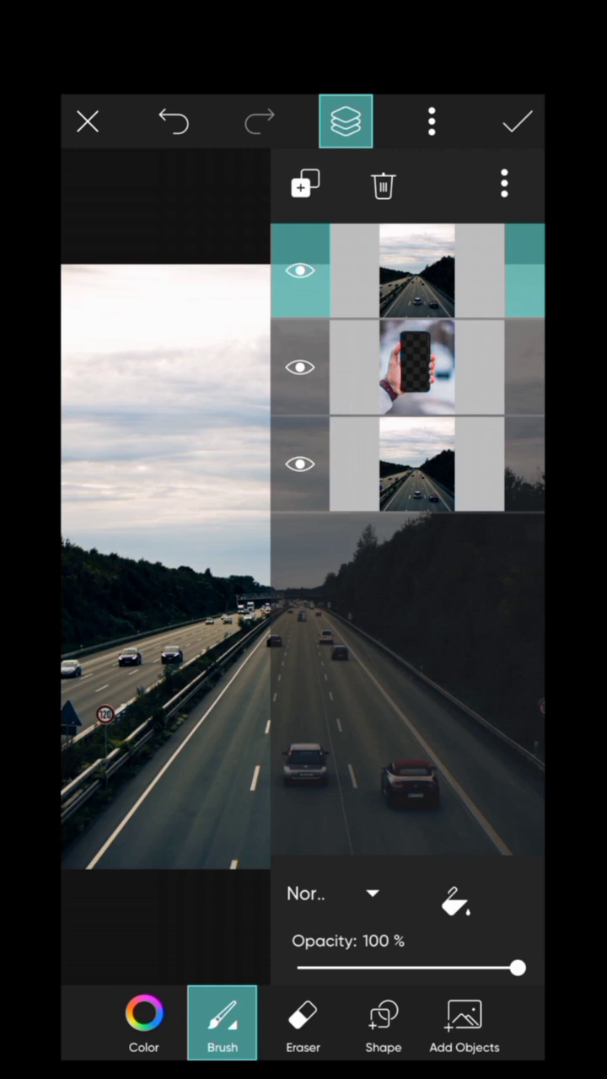
pyautogui.click(346, 121)
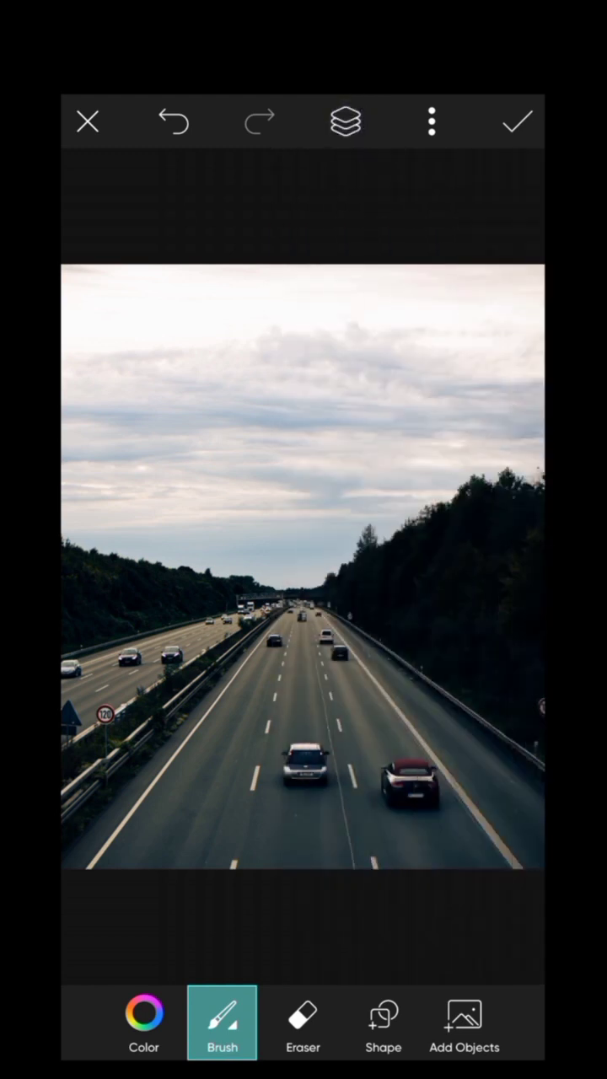
pyautogui.click(303, 1023)
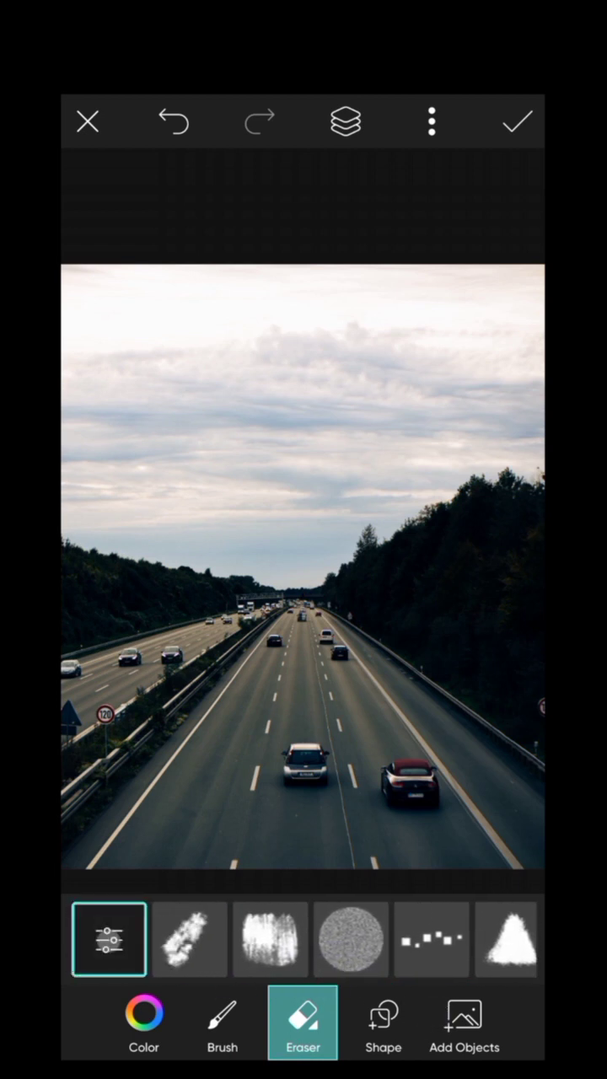
# Step: Adjust the Eraser settings to Size 20, Opacity 97 and Hardness 49
pyautogui.click(109, 938)
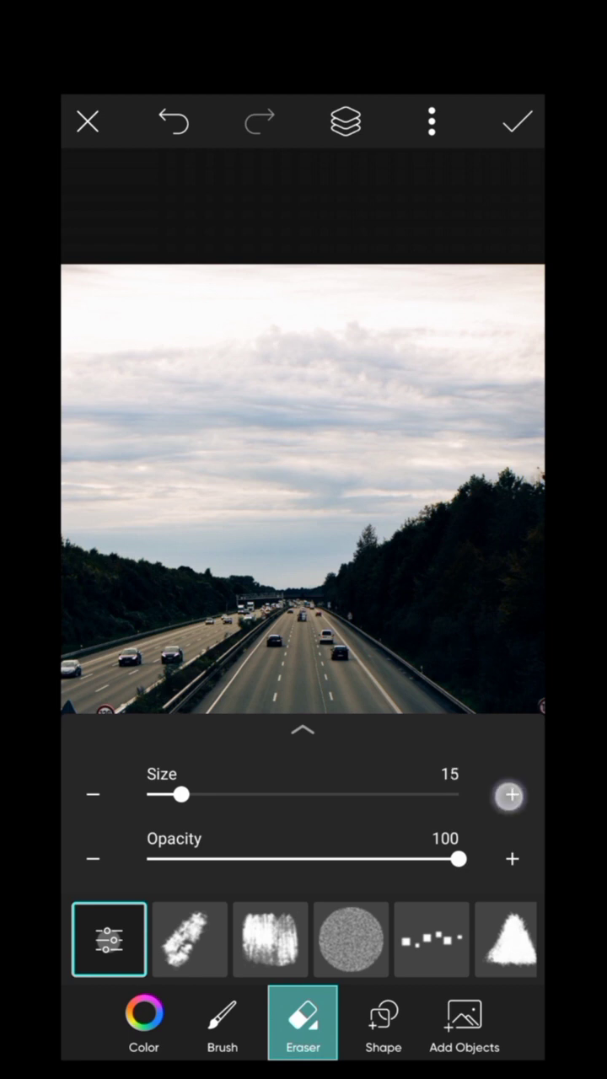
pyautogui.click(510, 795)
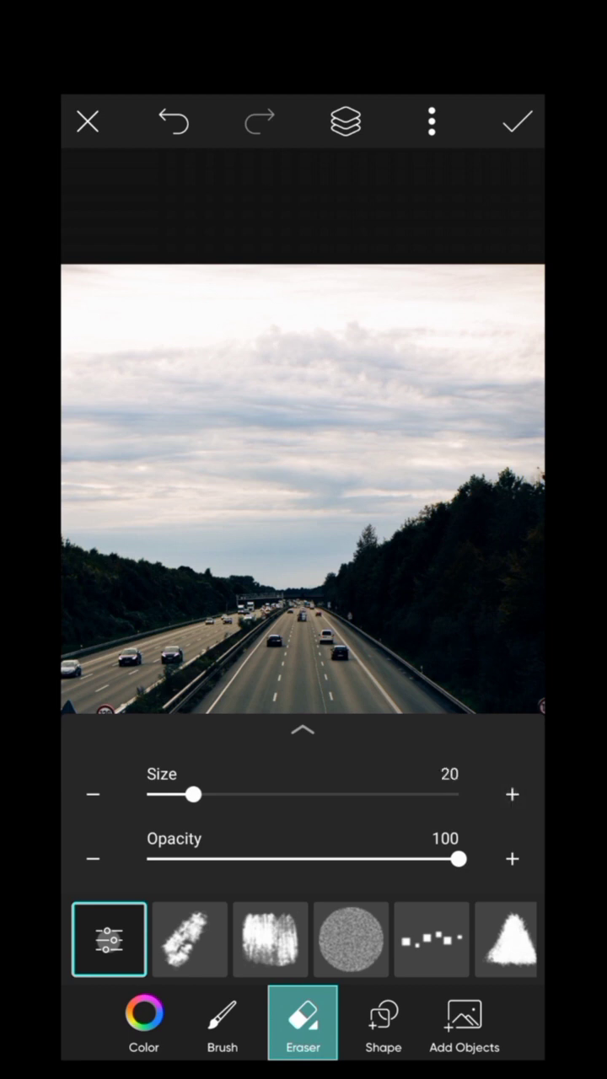
pyautogui.click(303, 729)
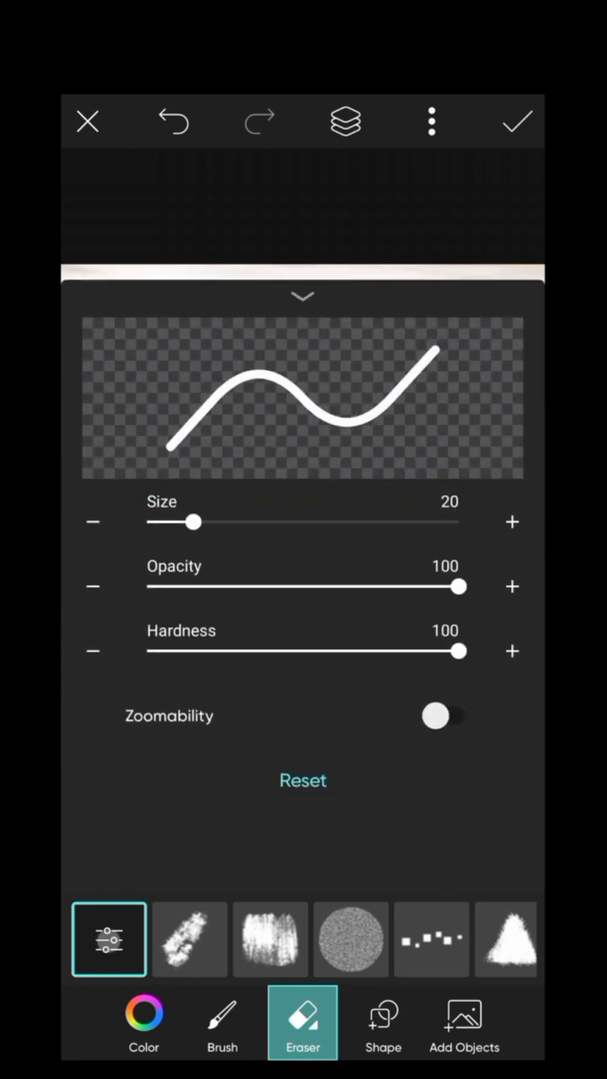
pyautogui.moveTo(460, 585); pyautogui.dragTo(456, 586)
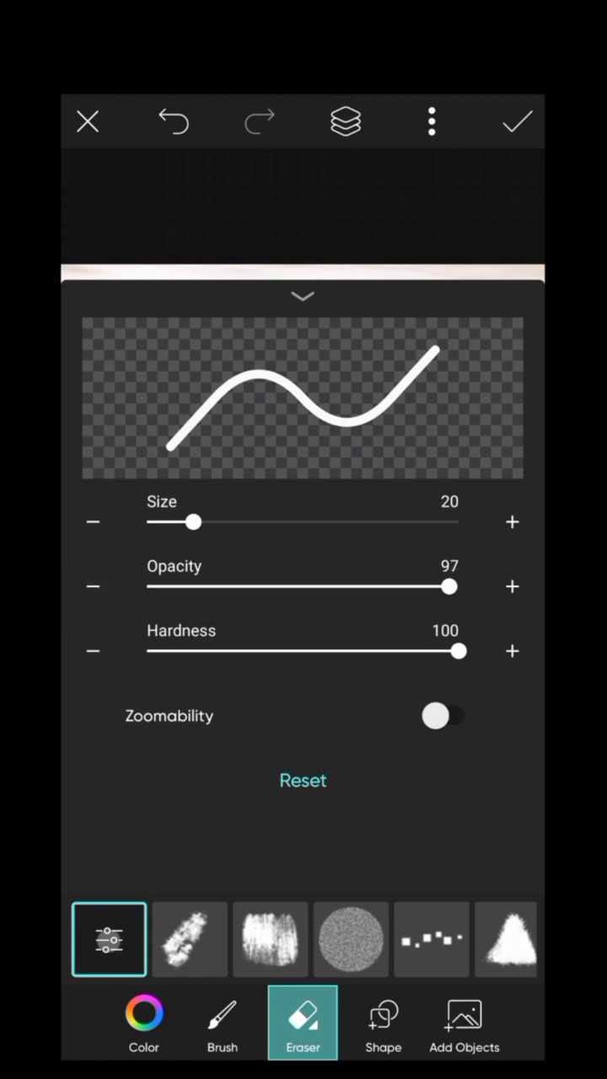
pyautogui.moveTo(457, 651); pyautogui.dragTo(306, 651)
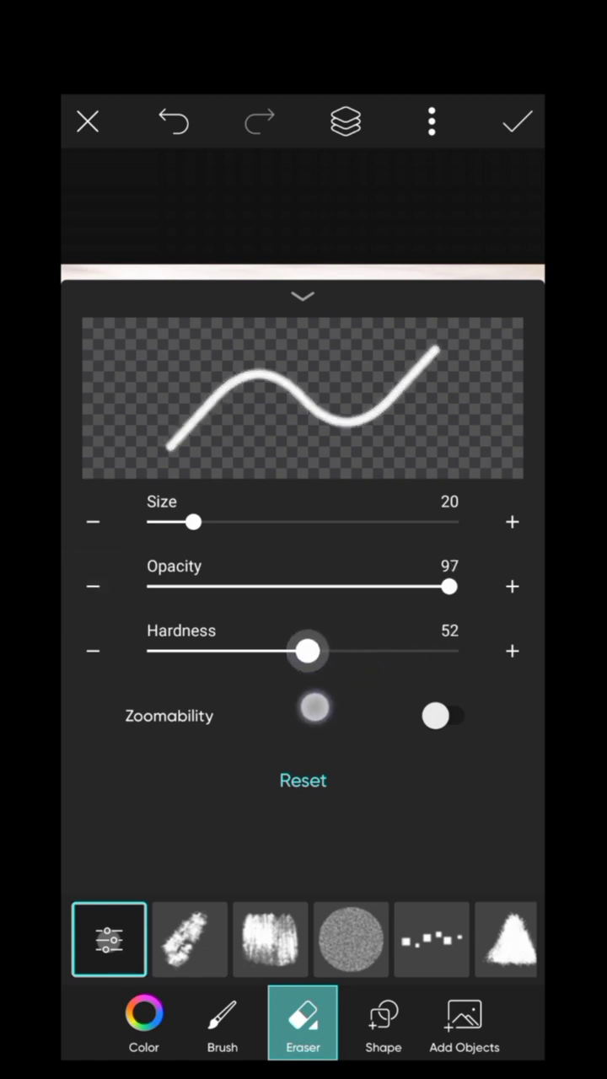
pyautogui.moveTo(306, 650); pyautogui.dragTo(297, 651)
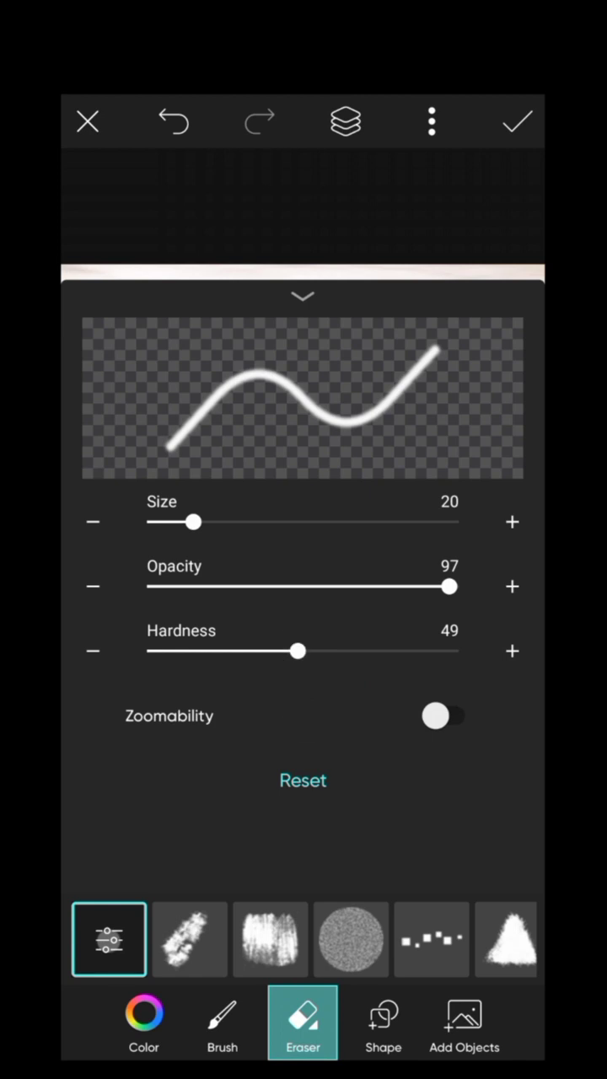
pyautogui.click(303, 296)
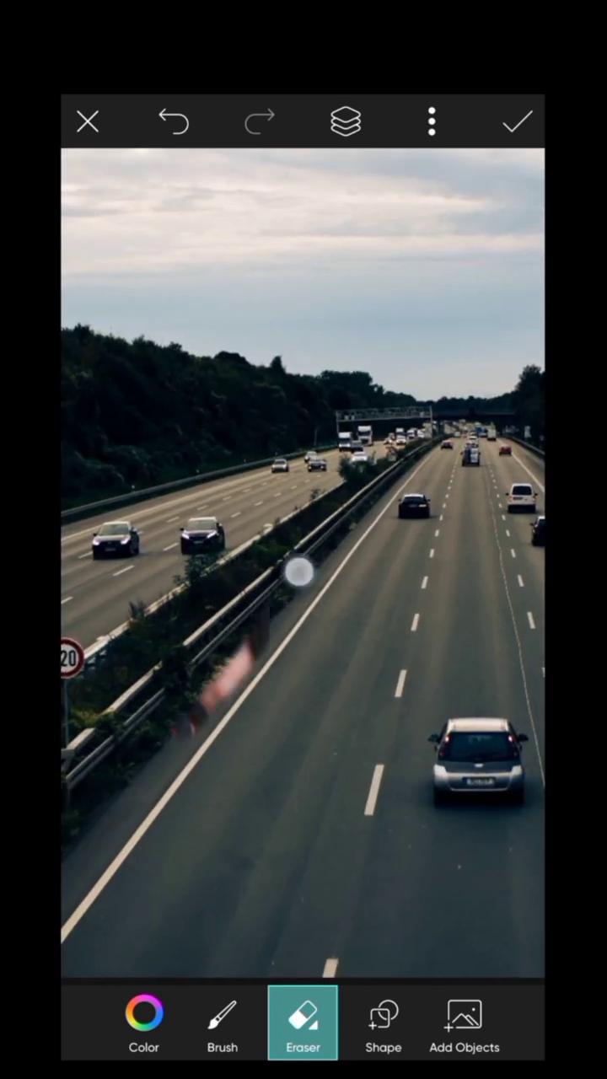
# Step: Erase the top highway copy over the hand, red watch band and sleeve below it
pyautogui.moveTo(295, 573); pyautogui.dragTo(337, 746)
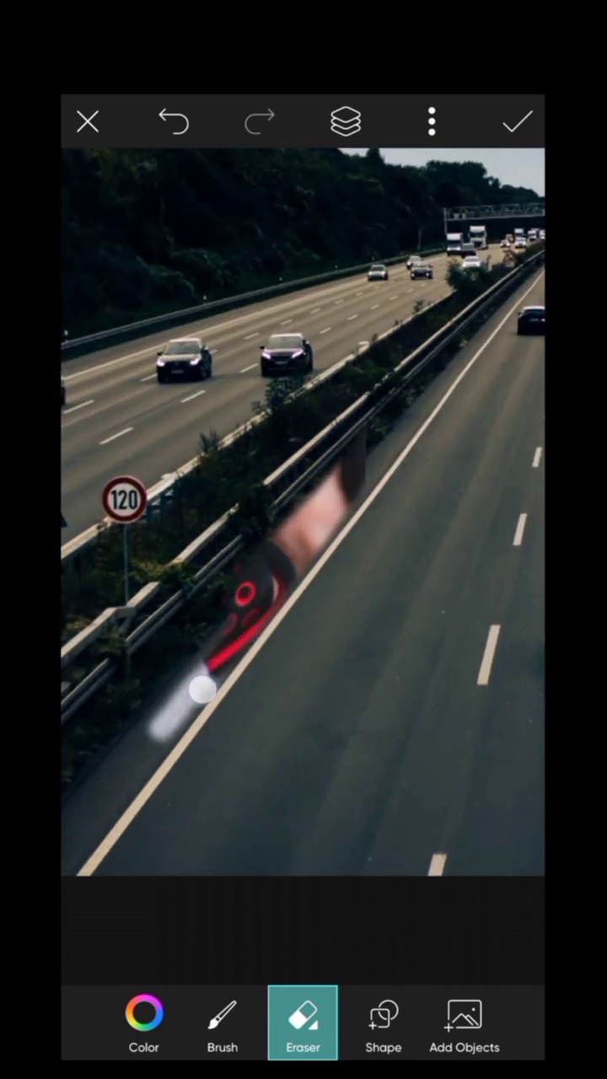
pyautogui.moveTo(203, 691); pyautogui.dragTo(67, 897)
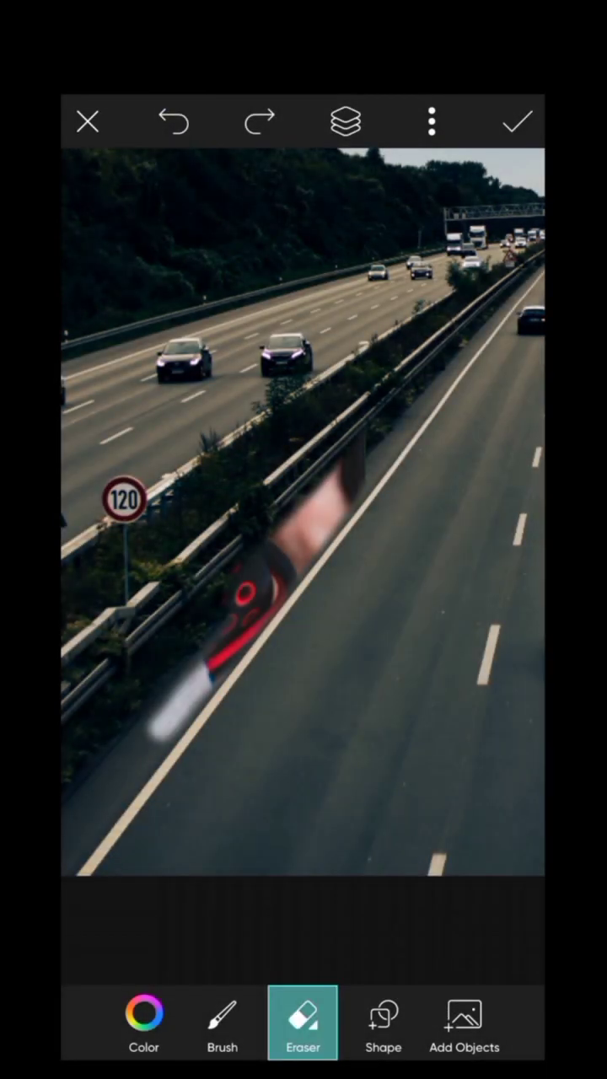
pyautogui.moveTo(210, 666); pyautogui.dragTo(135, 771)
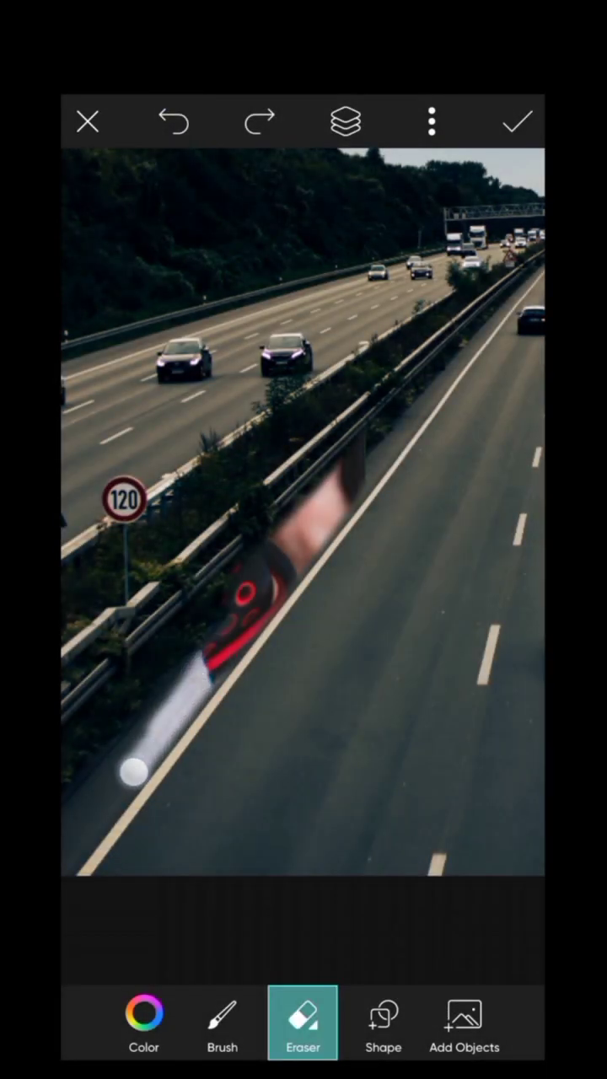
pyautogui.moveTo(135, 771); pyautogui.dragTo(316, 746)
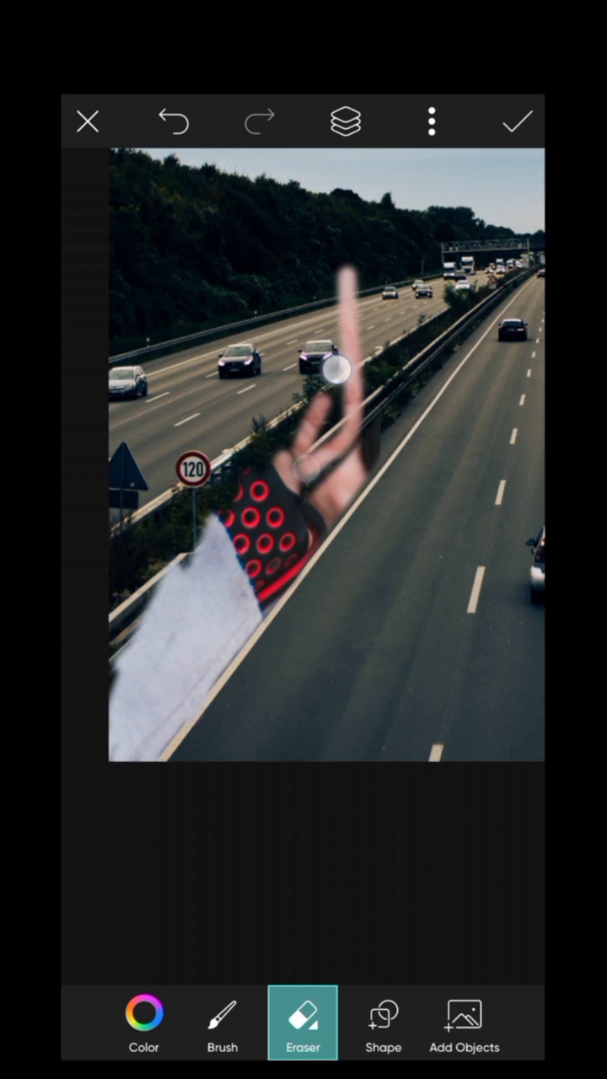
# Step: Erase over the raised finger, fingertip, palm and remaining watch band area
pyautogui.moveTo(333, 367); pyautogui.dragTo(362, 282)
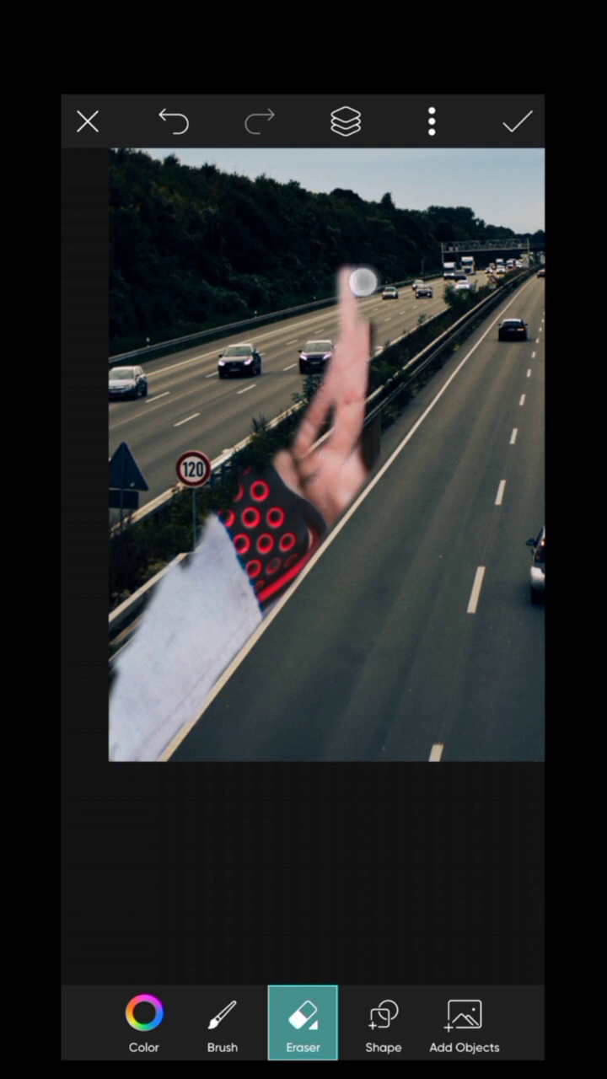
pyautogui.moveTo(361, 285); pyautogui.dragTo(299, 437)
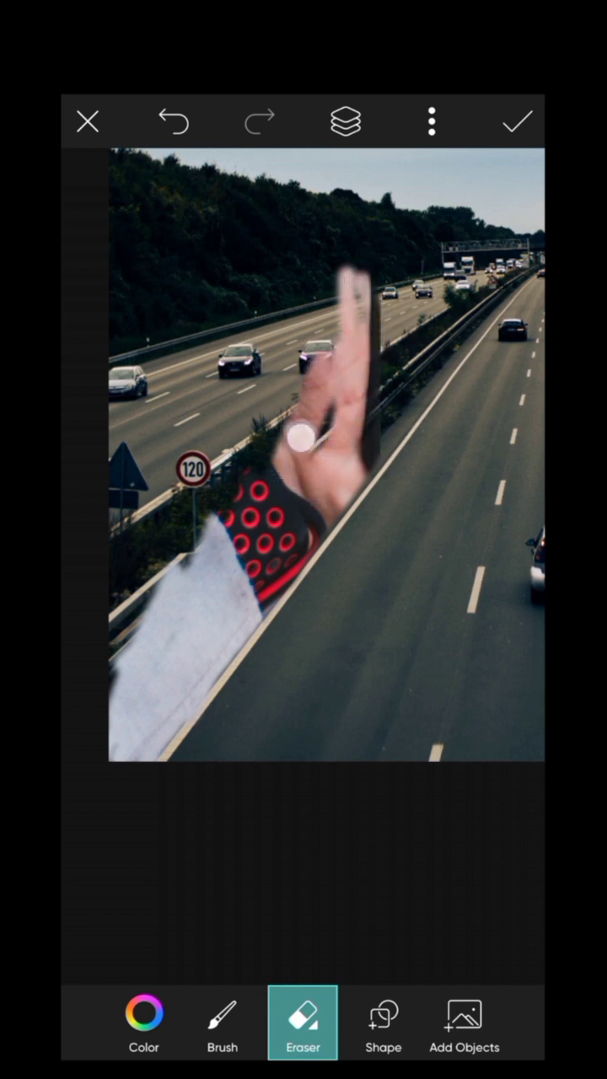
pyautogui.moveTo(301, 435); pyautogui.dragTo(150, 607)
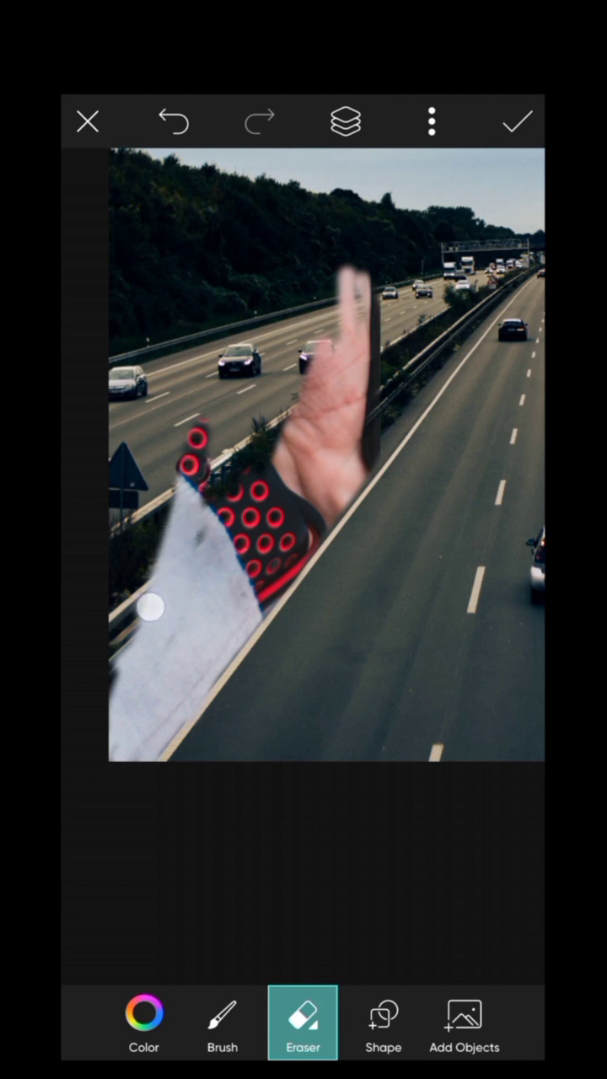
pyautogui.moveTo(150, 607); pyautogui.dragTo(118, 480)
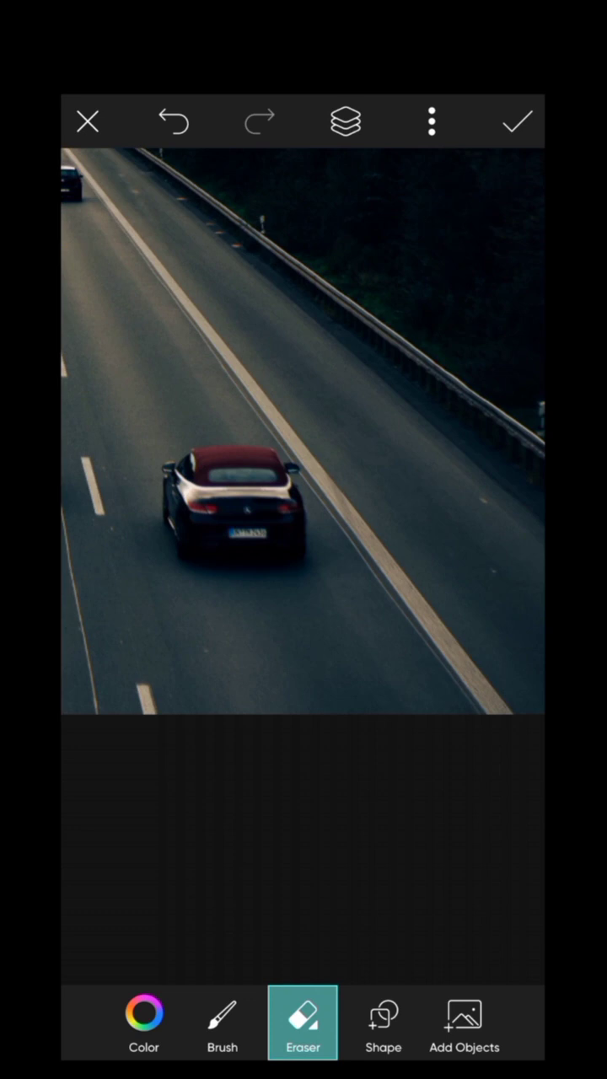
# Step: Erase a strip along the road's right edge down to the image bottom
pyautogui.moveTo(168, 262); pyautogui.dragTo(290, 375)
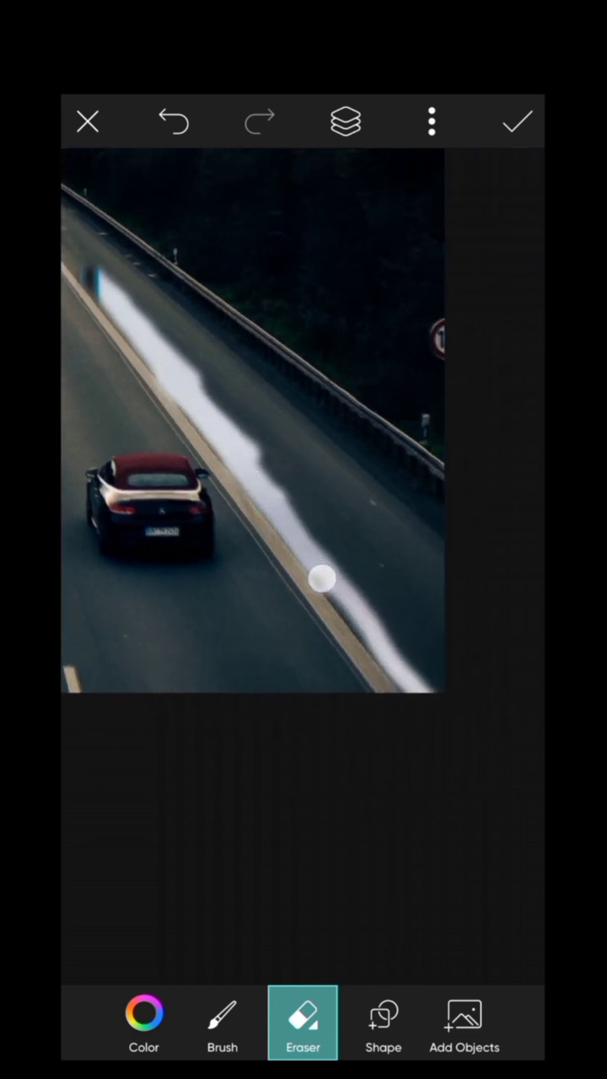
pyautogui.moveTo(323, 580); pyautogui.dragTo(433, 666)
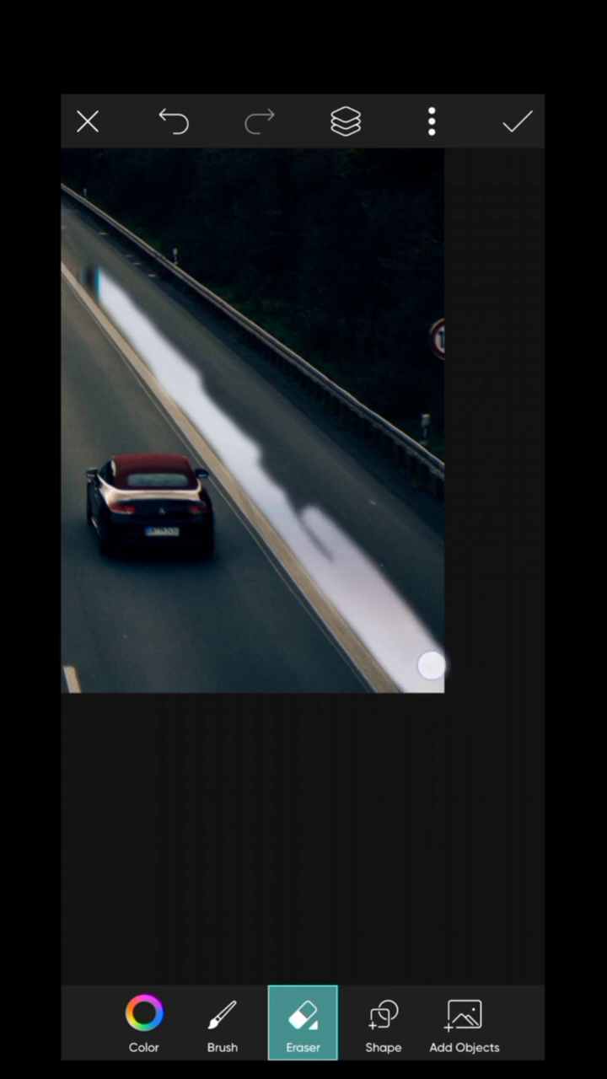
pyautogui.moveTo(430, 666); pyautogui.dragTo(384, 619)
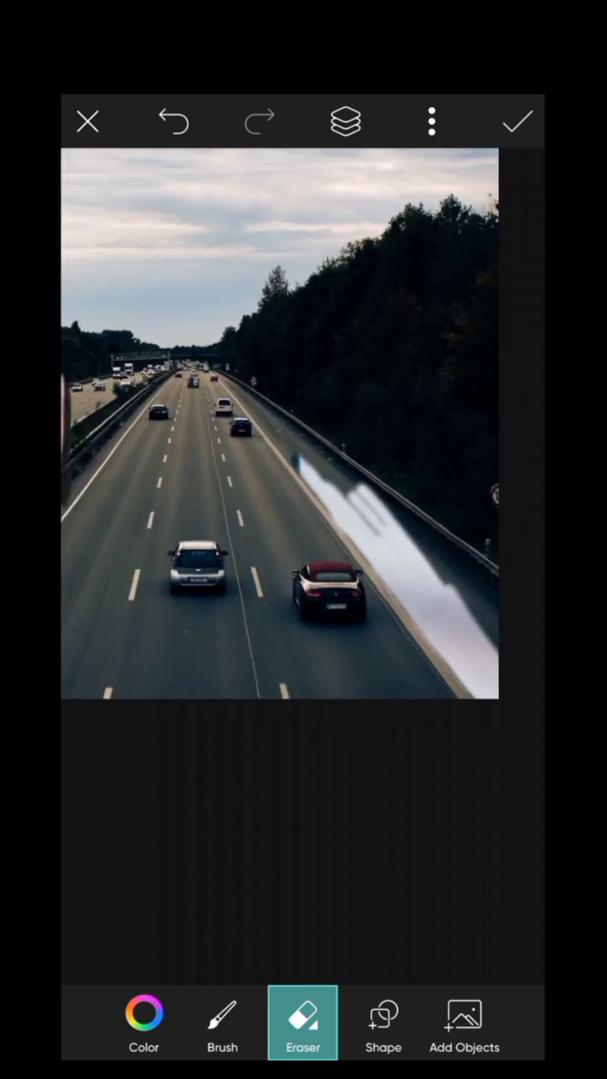
# Step: Erase a tall strip up the left edge to uncover the fingers and sleeve
pyautogui.click(302, 1022)
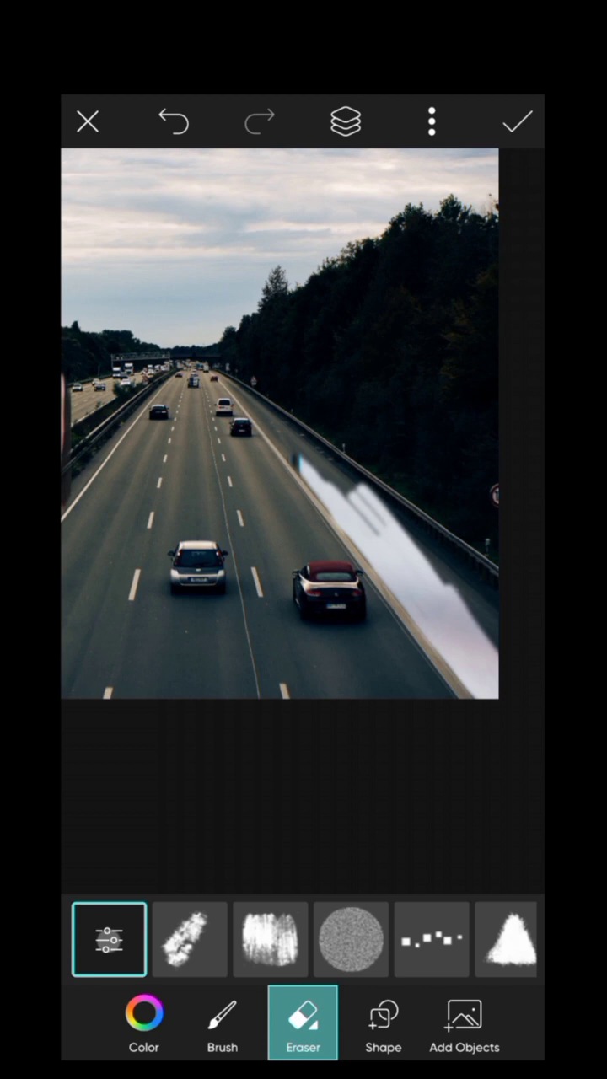
pyautogui.click(109, 938)
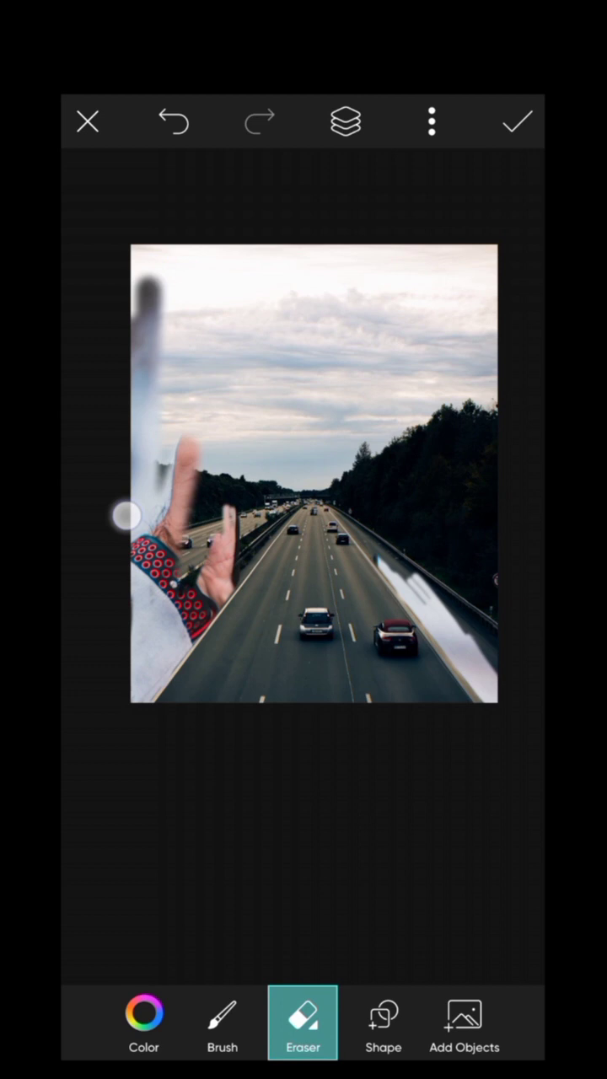
pyautogui.moveTo(127, 517); pyautogui.dragTo(213, 290)
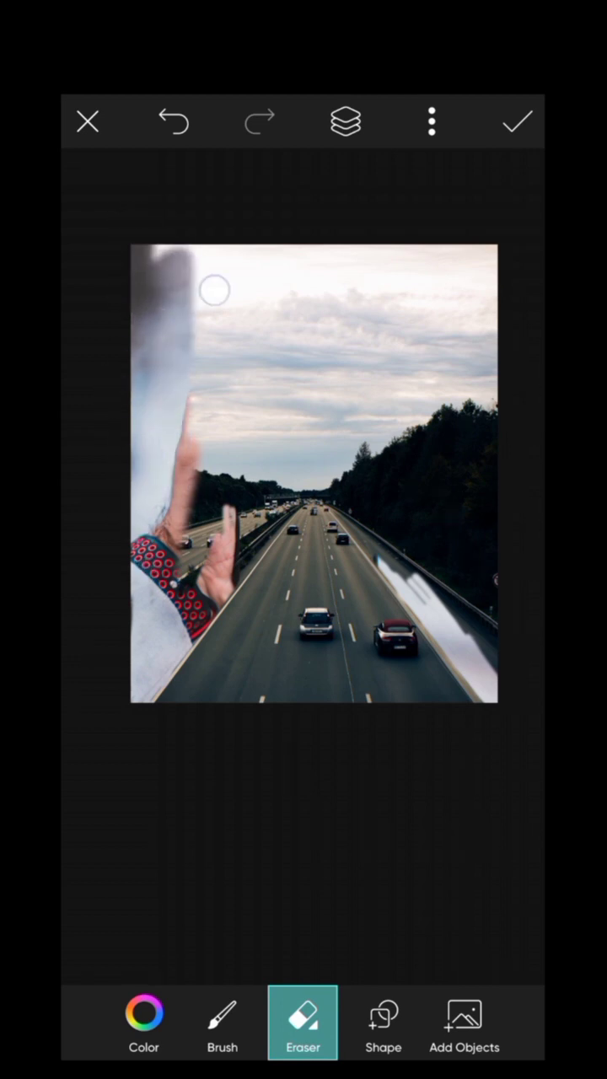